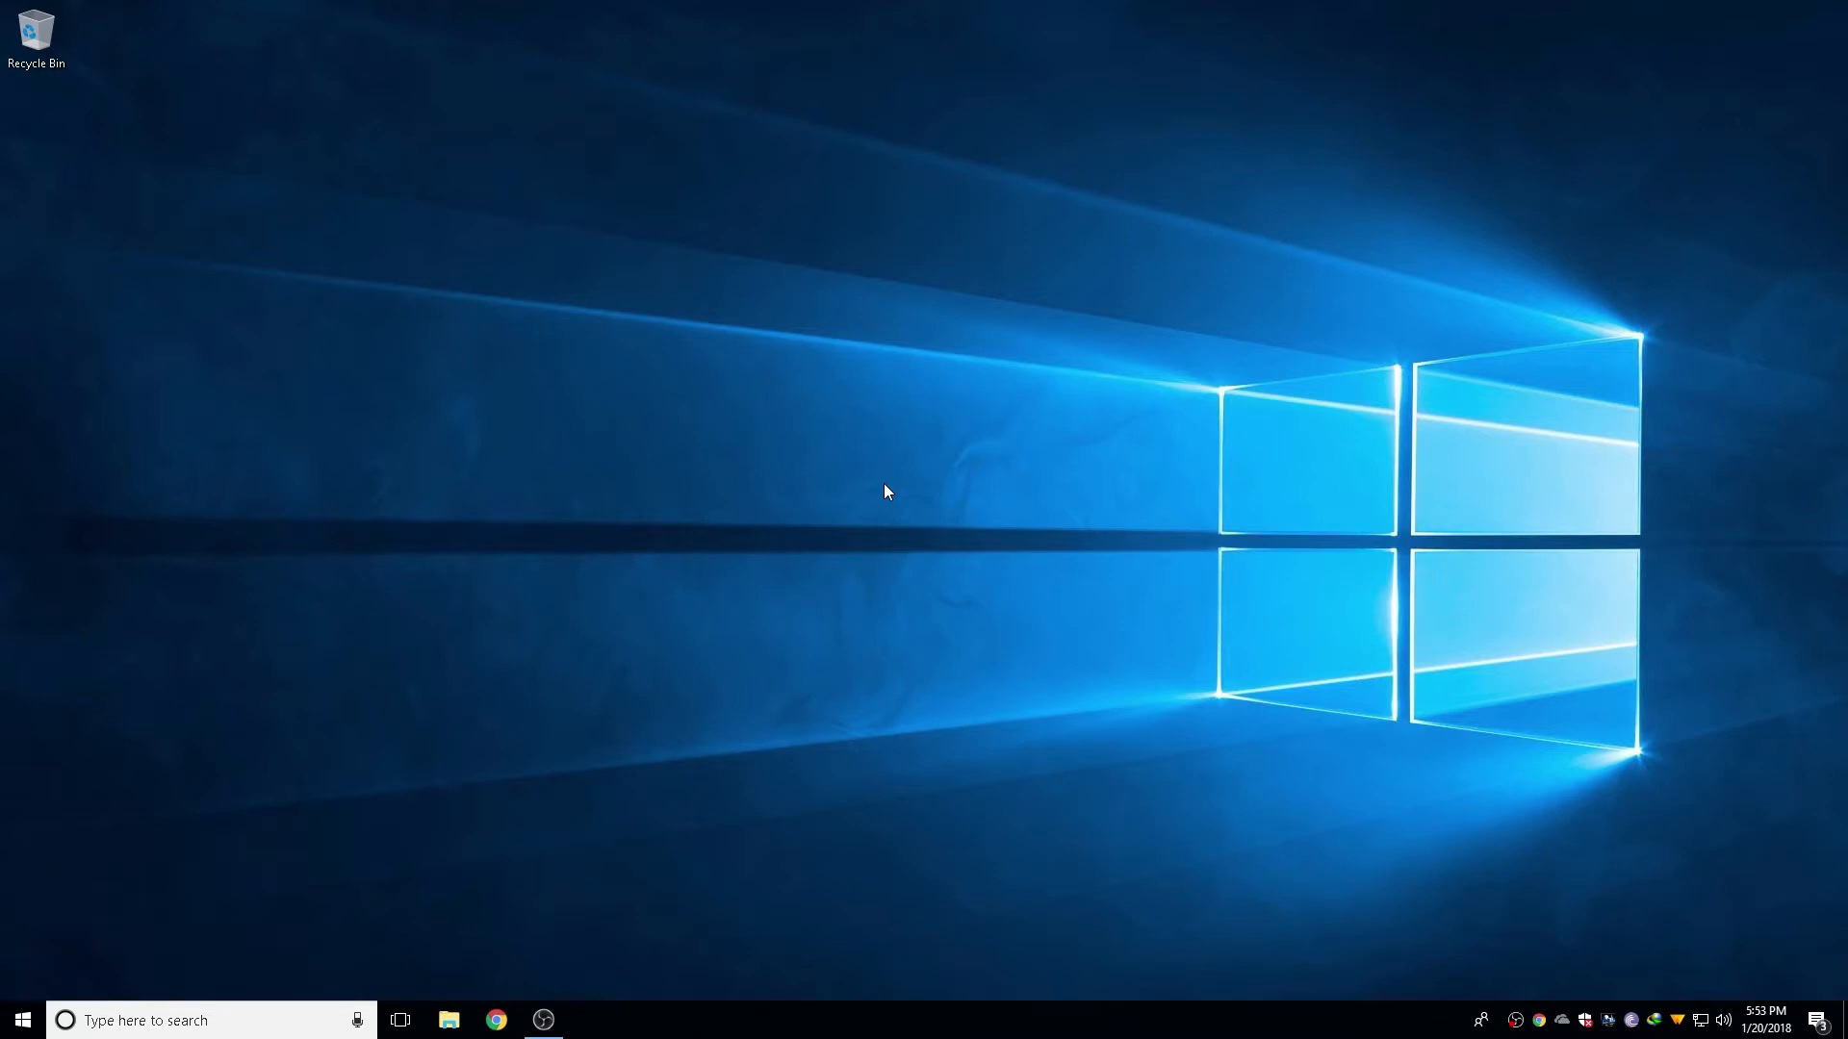
mouse_move(887, 500)
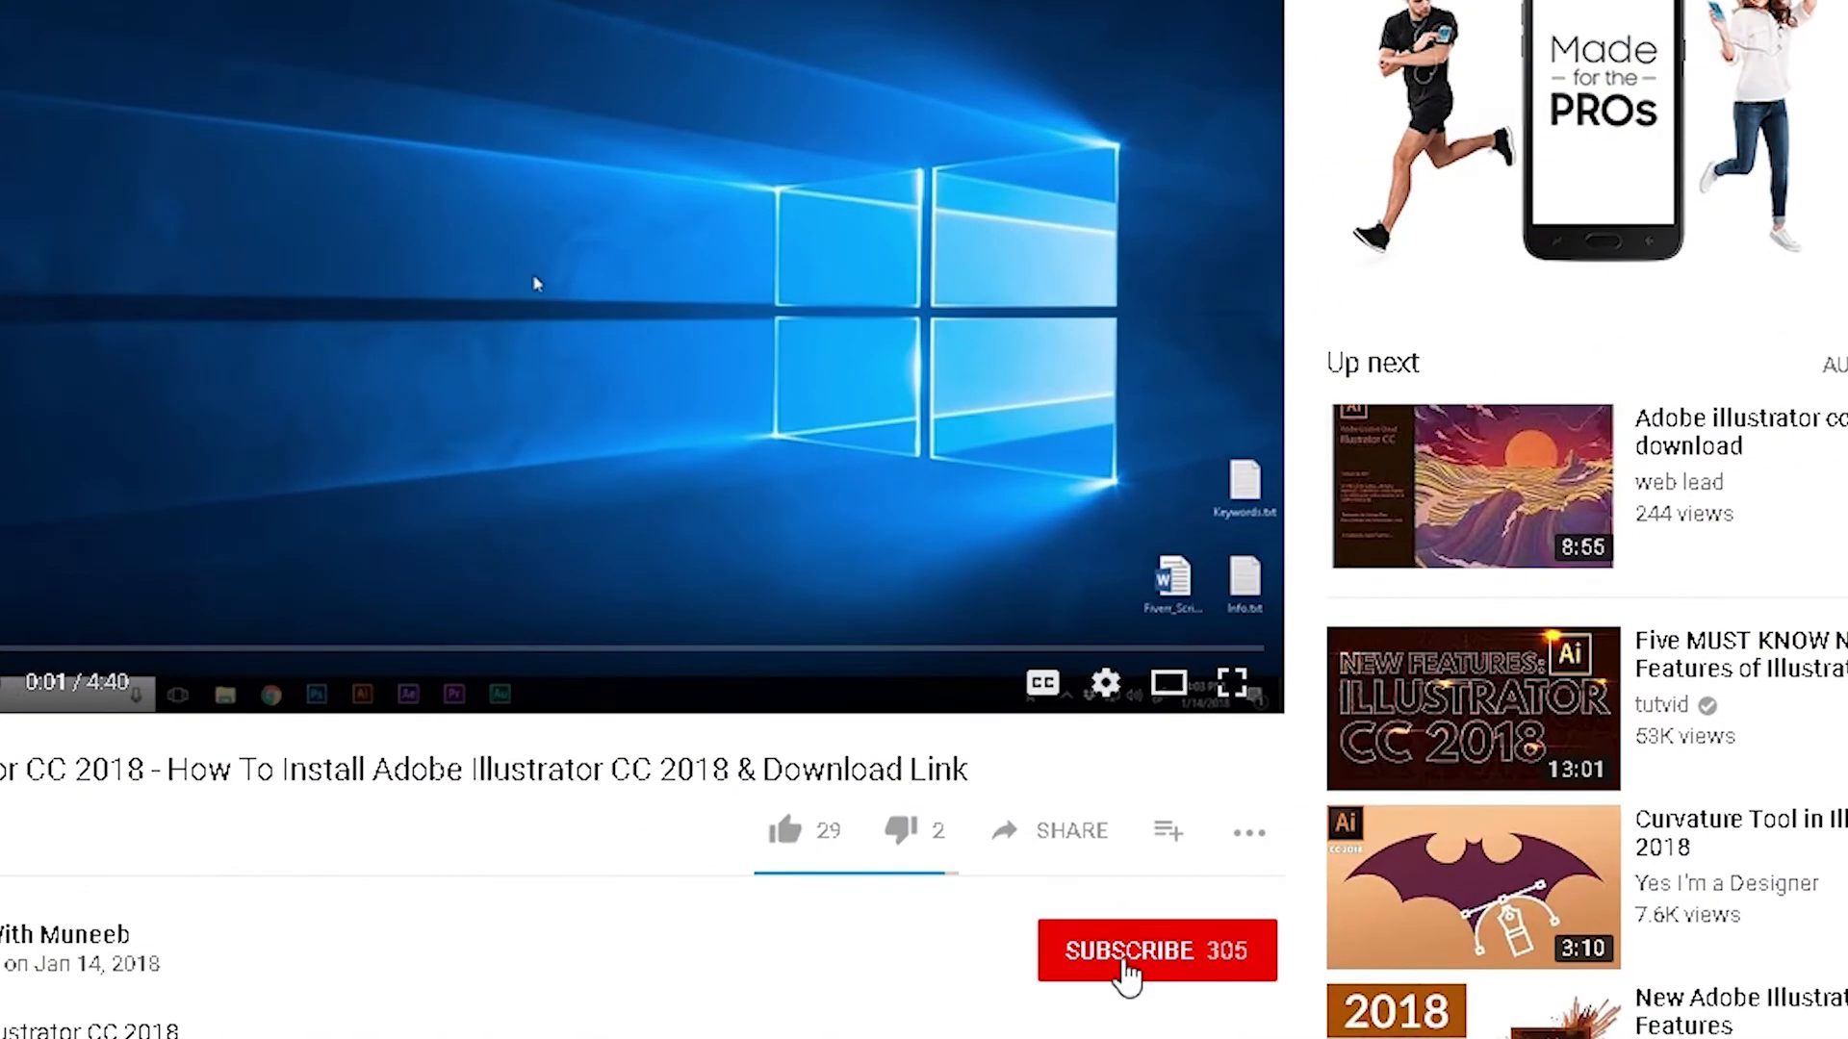
Bring up the OBS Studio window to reach General settings with English and the Dark theme
left_click(1129, 951)
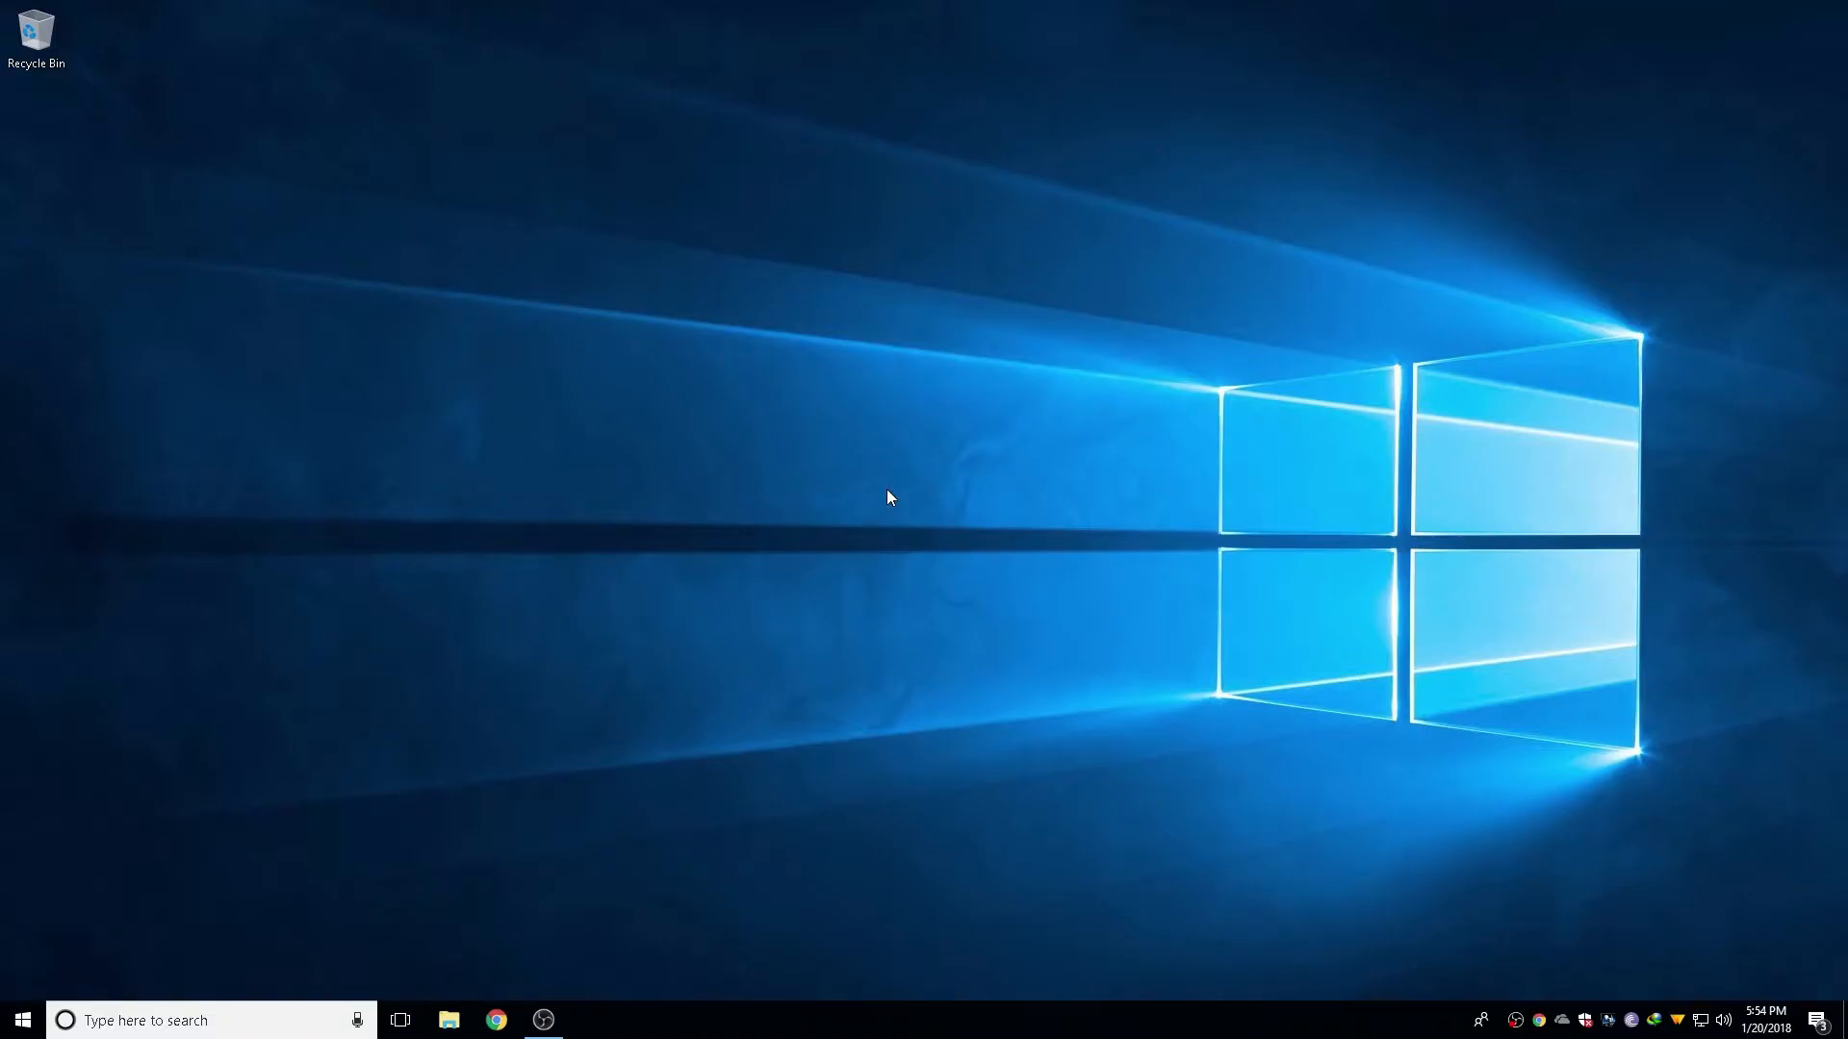
left_click(543, 1020)
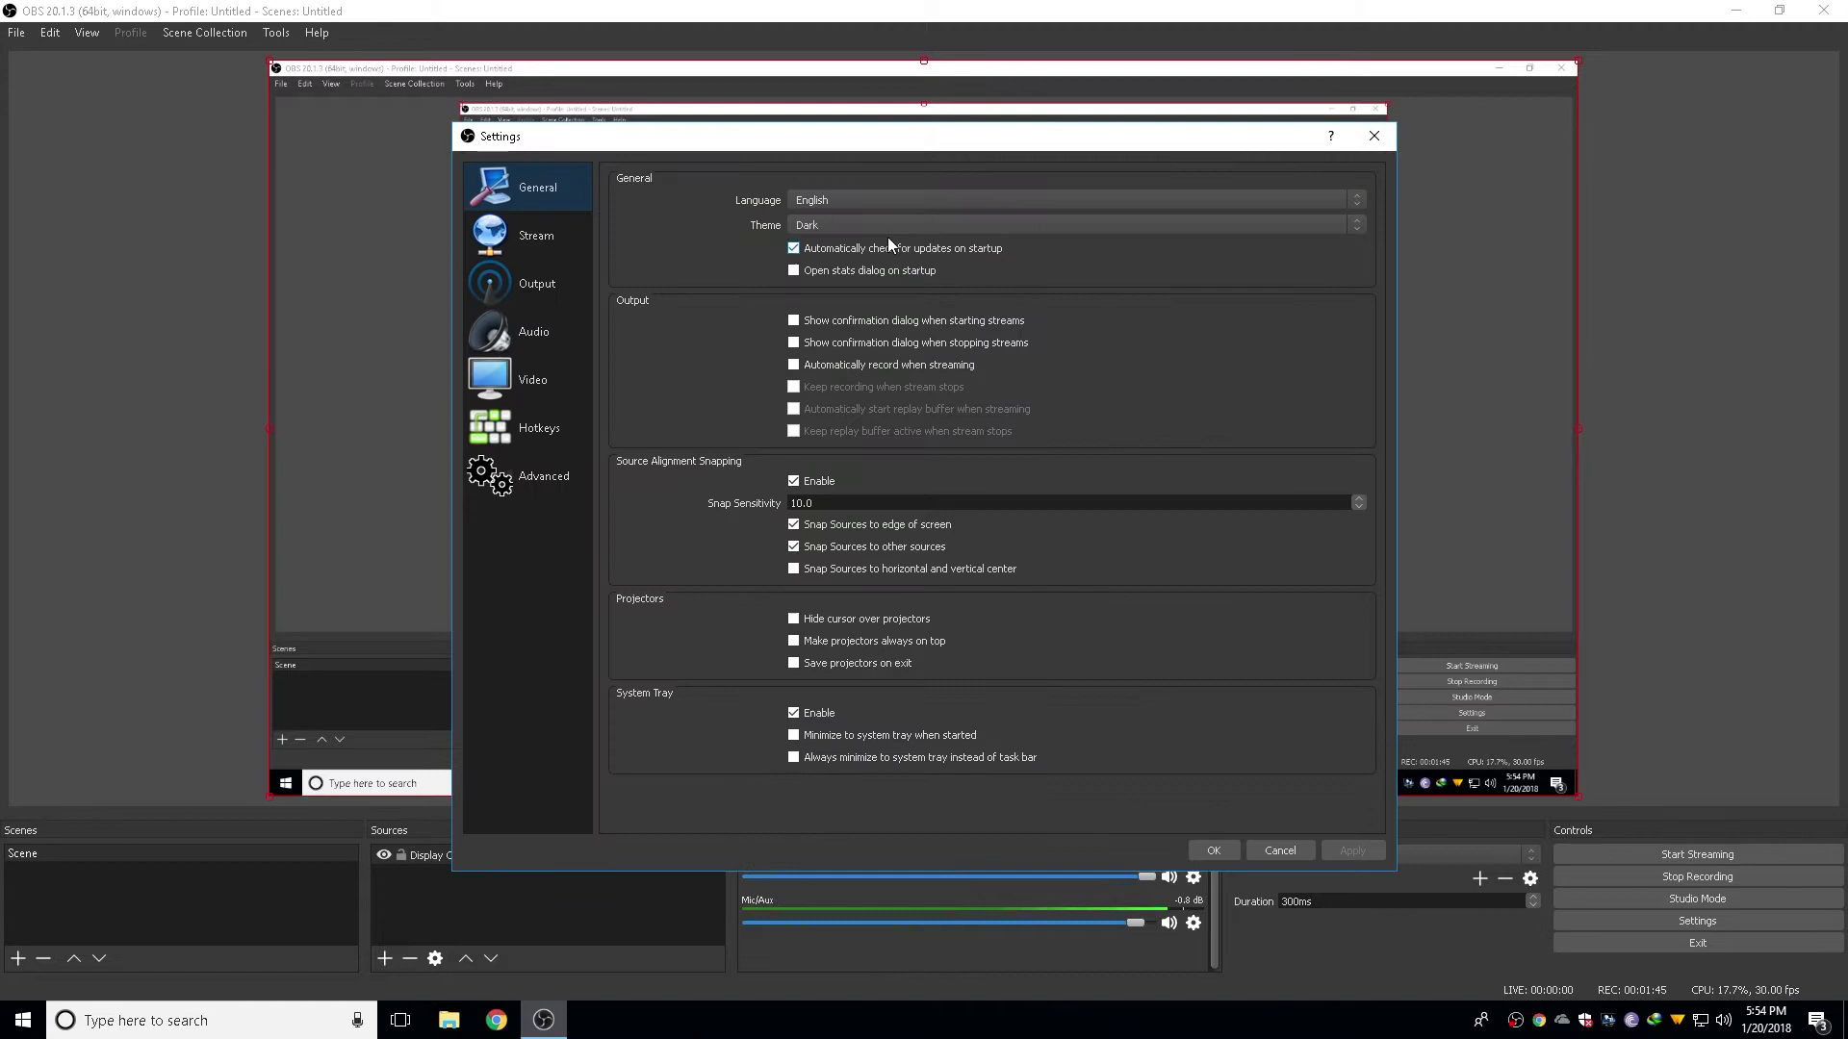
mouse_move(830, 231)
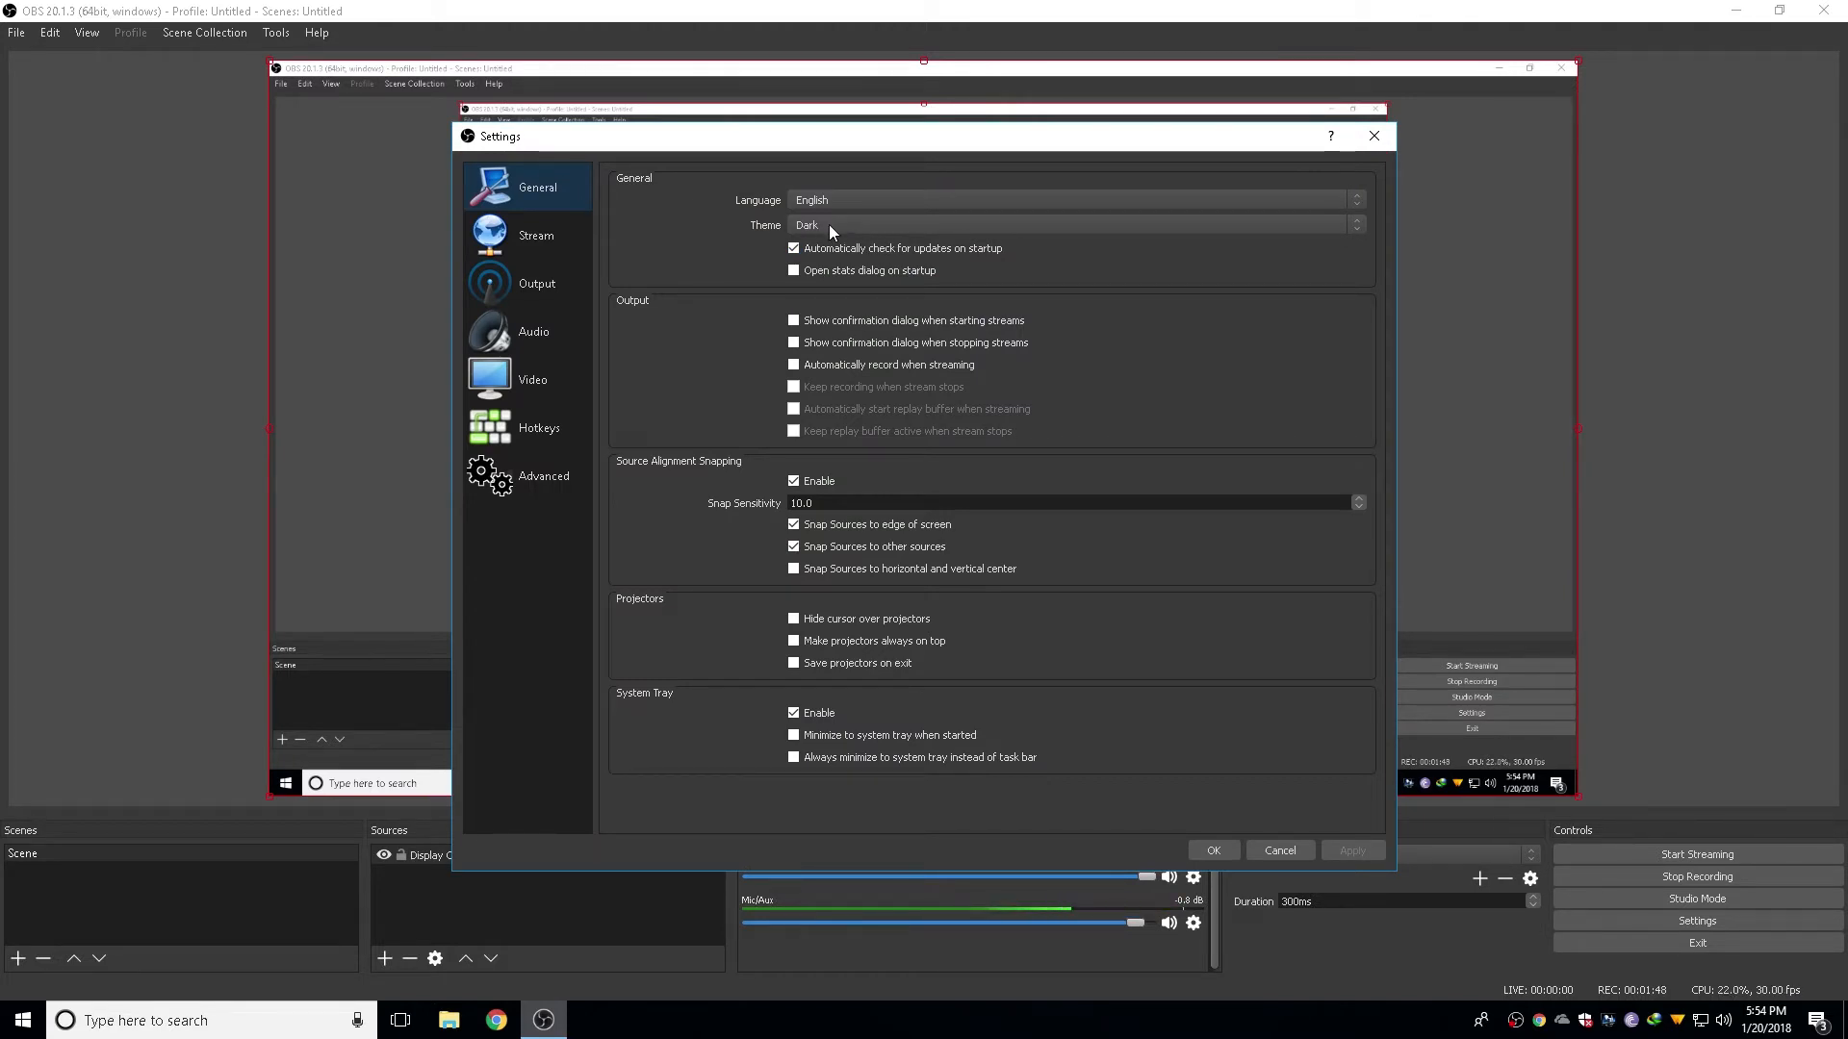
mouse_move(623, 424)
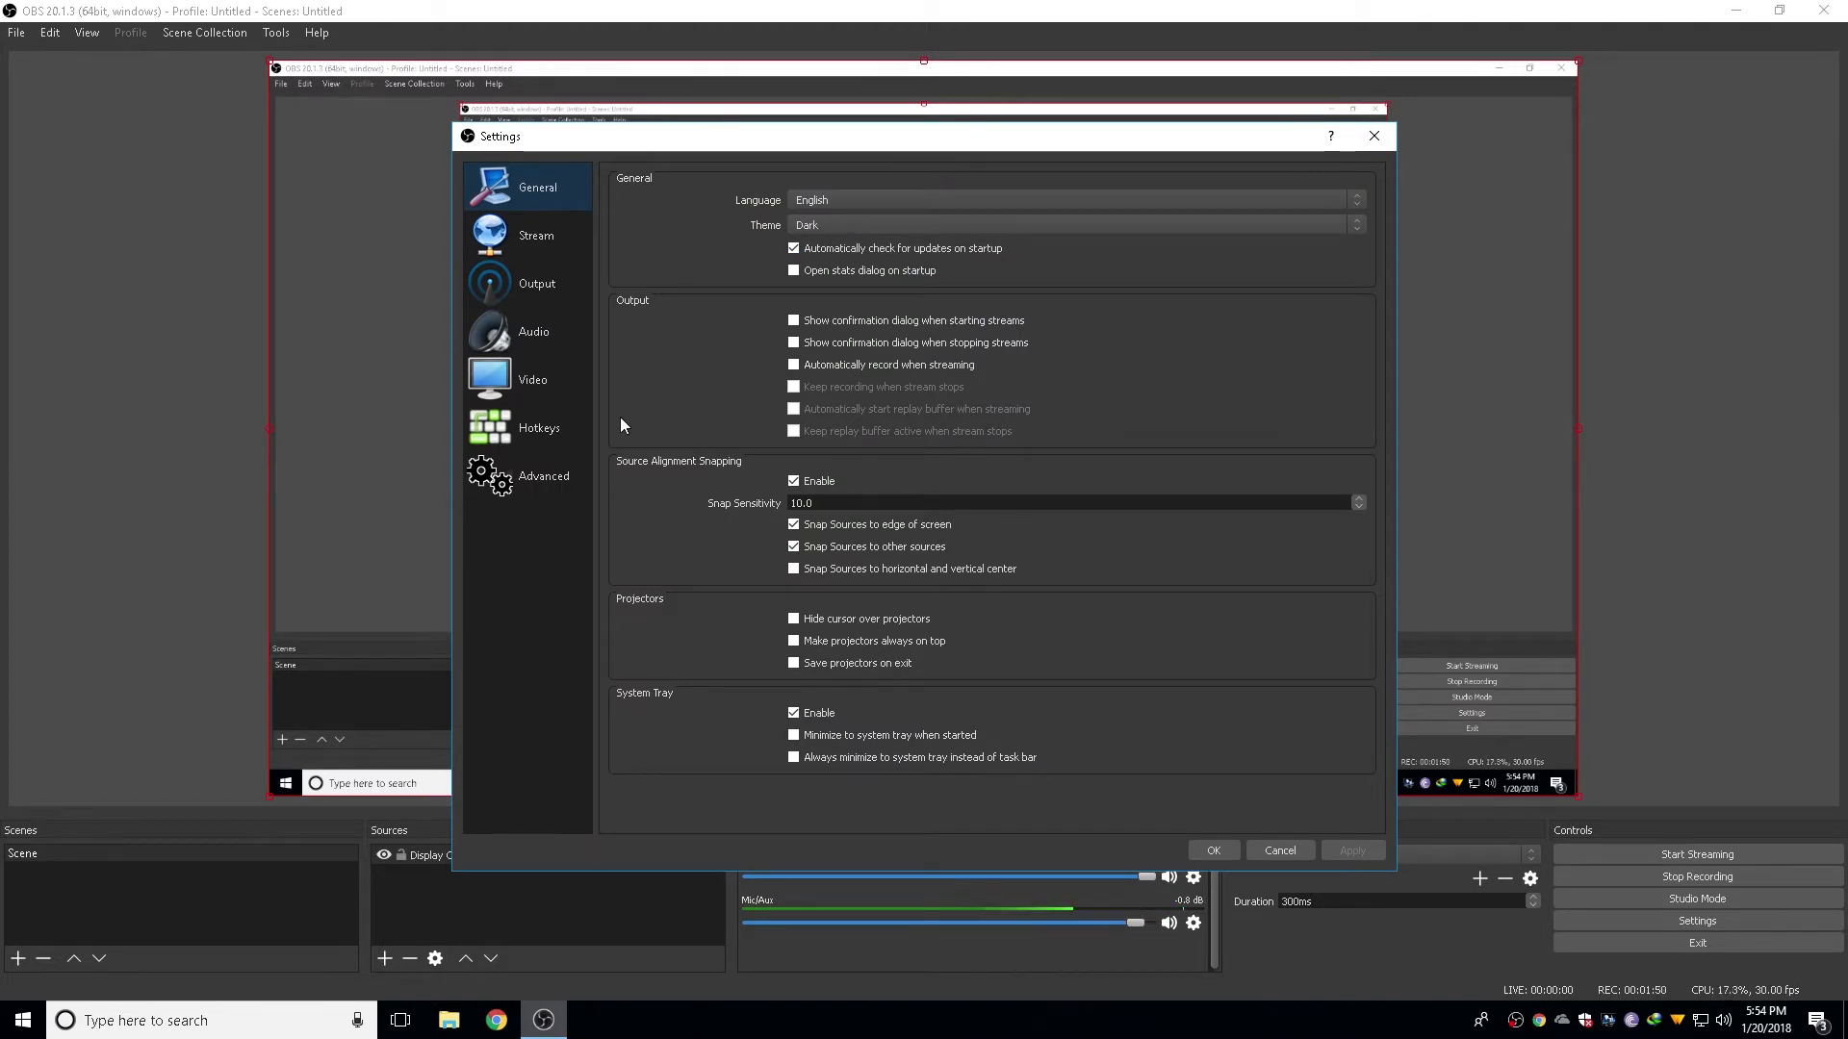
mouse_move(917, 587)
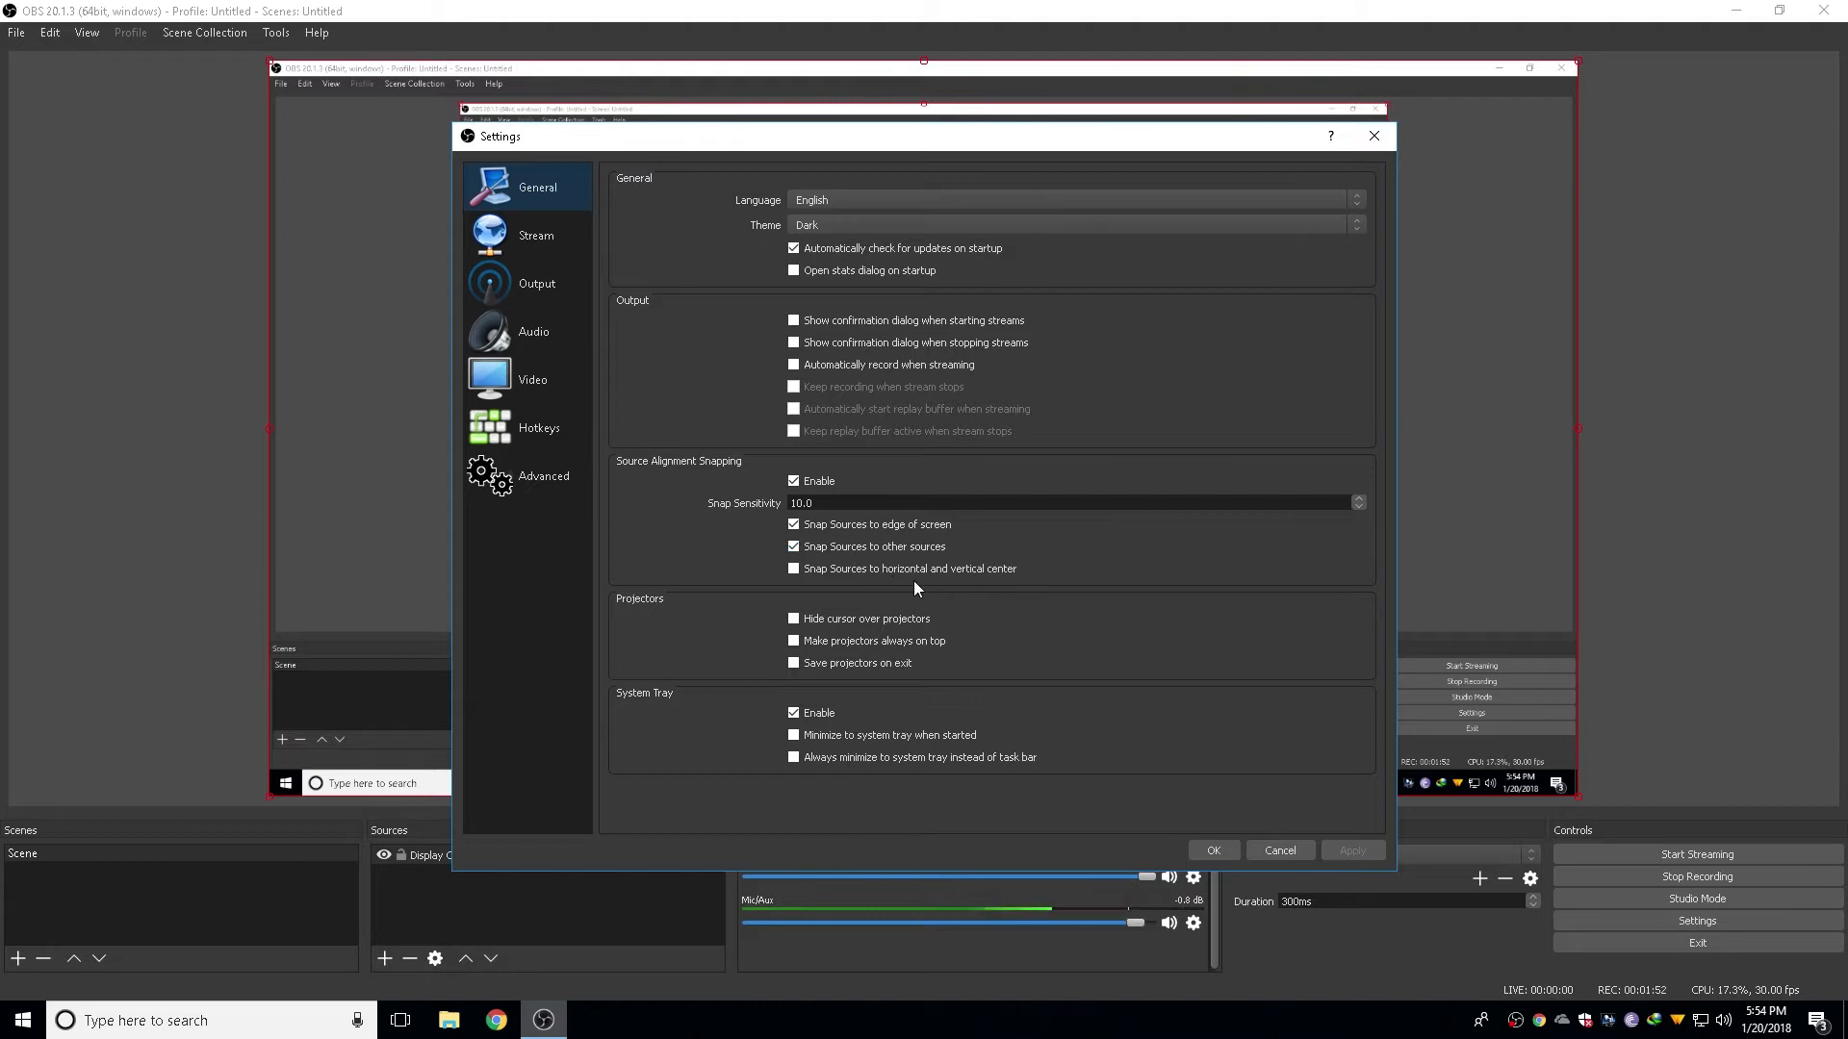
mouse_move(532, 331)
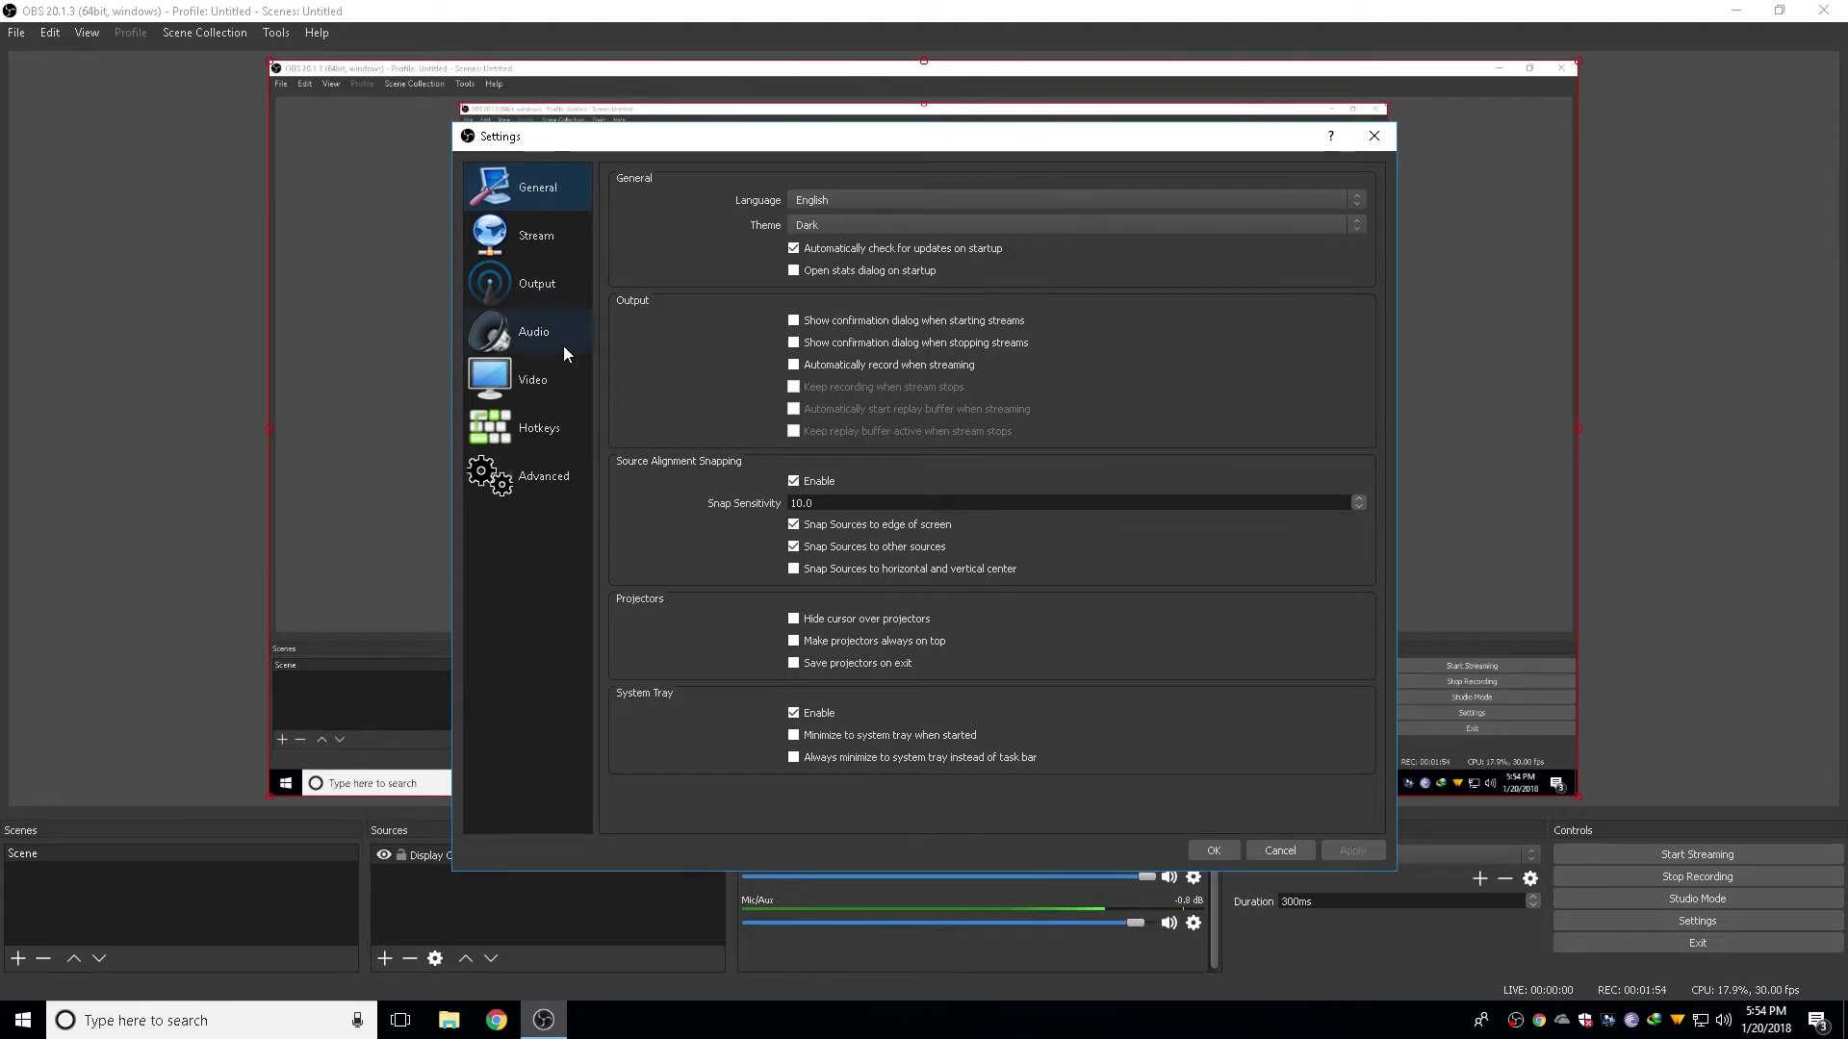
Show the Output section, with streaming at CBR and a 2500 bitrate
left_click(535, 283)
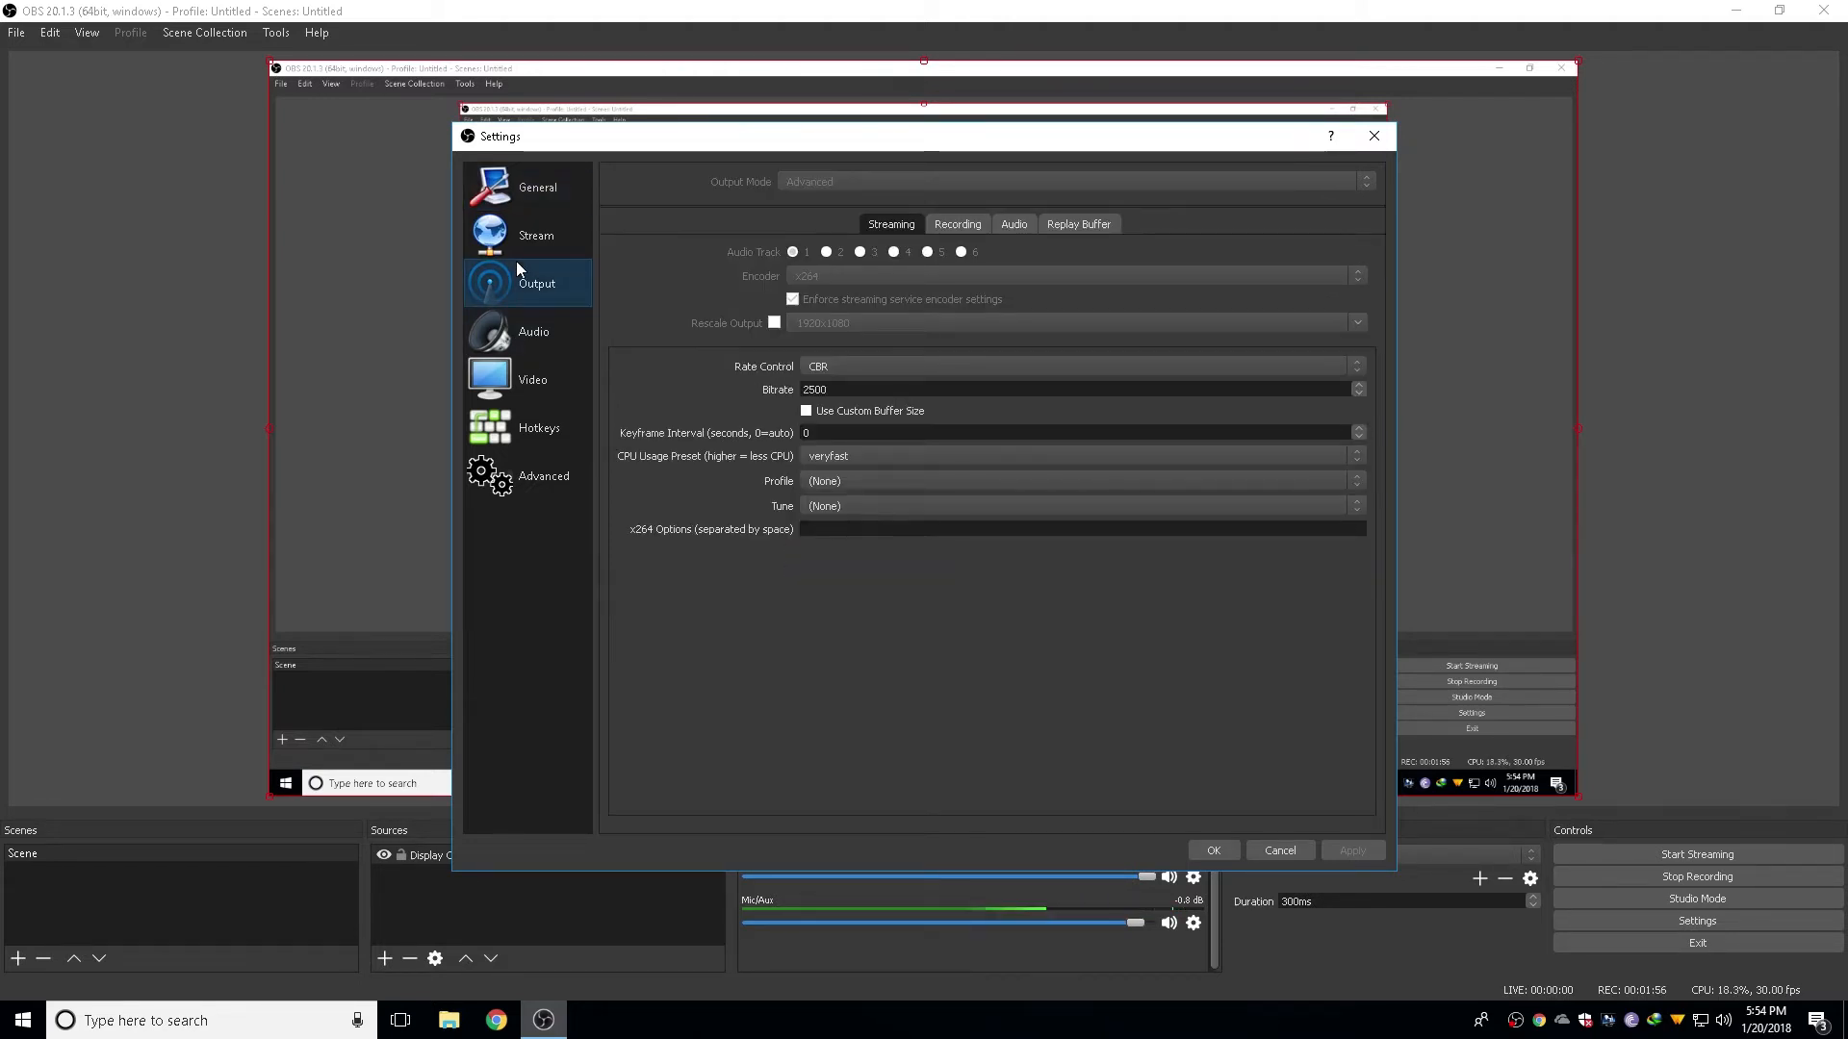
mouse_move(891, 230)
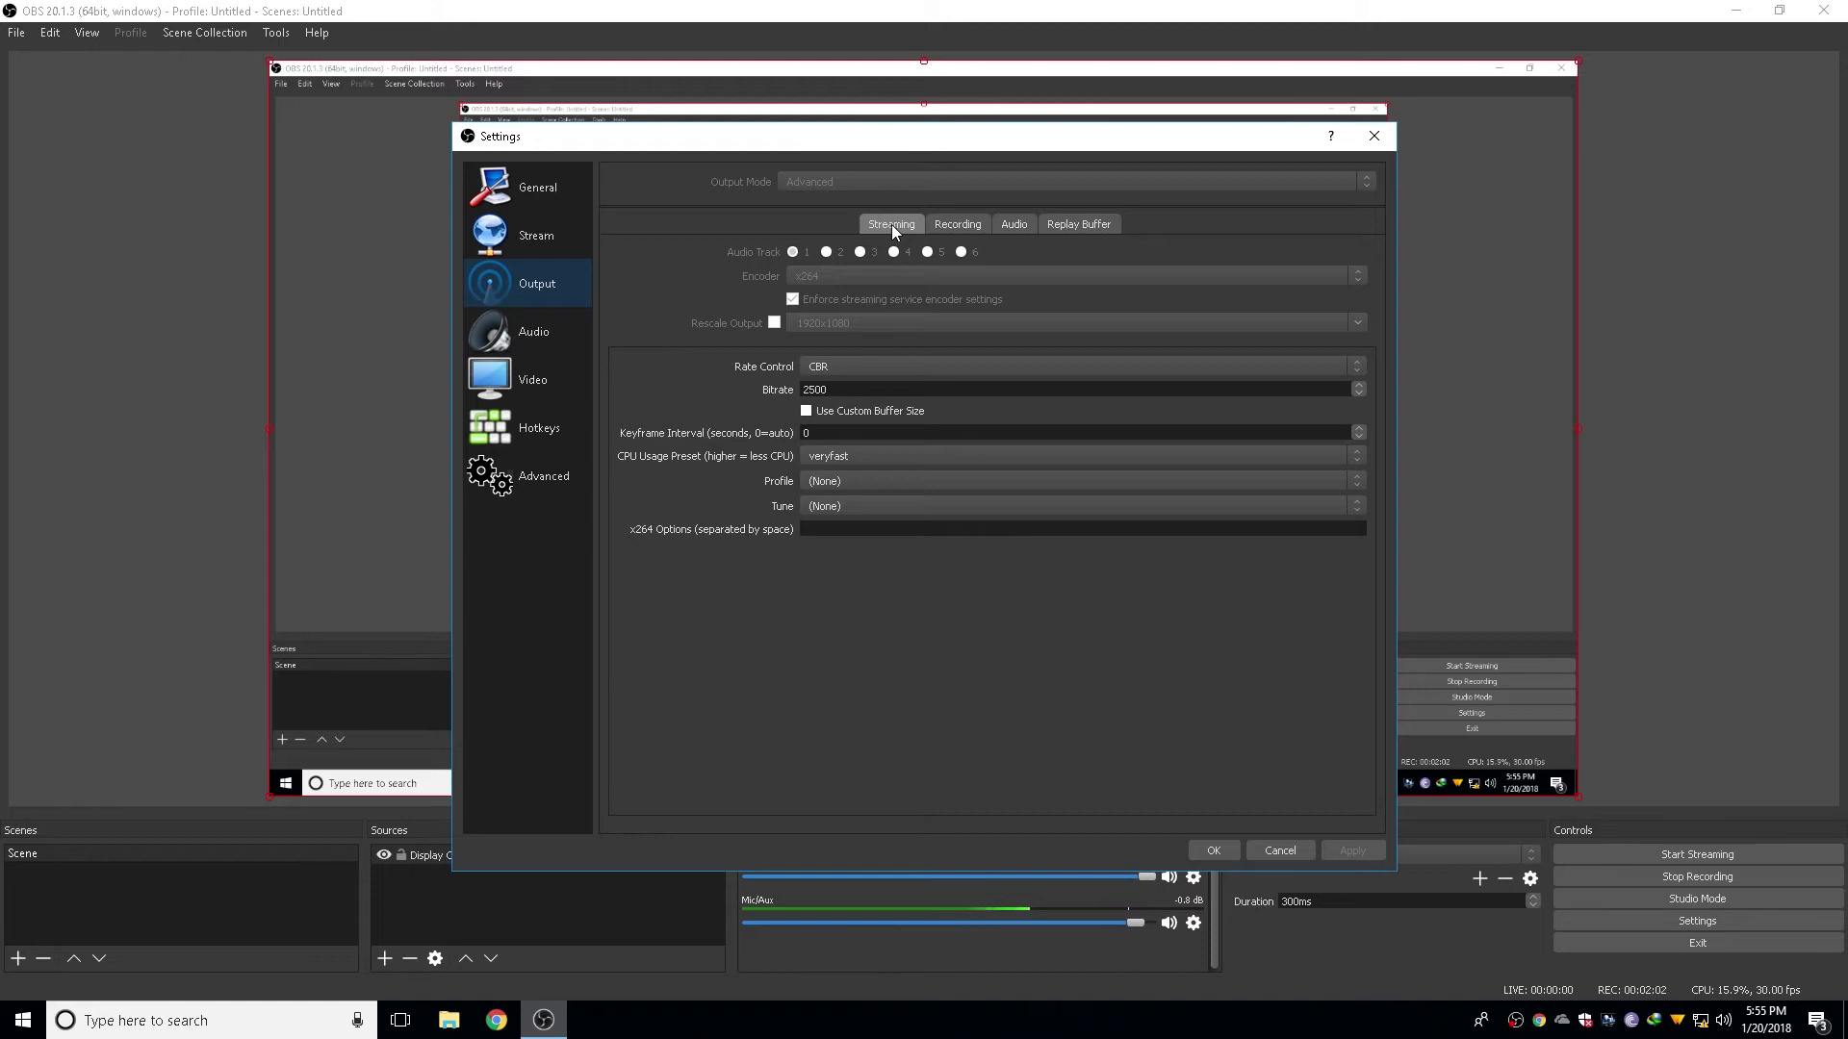
Set recording to MP4, CBR 4000 bitrate, keyframe interval 2, ultrafast CPU preset
left_click(957, 224)
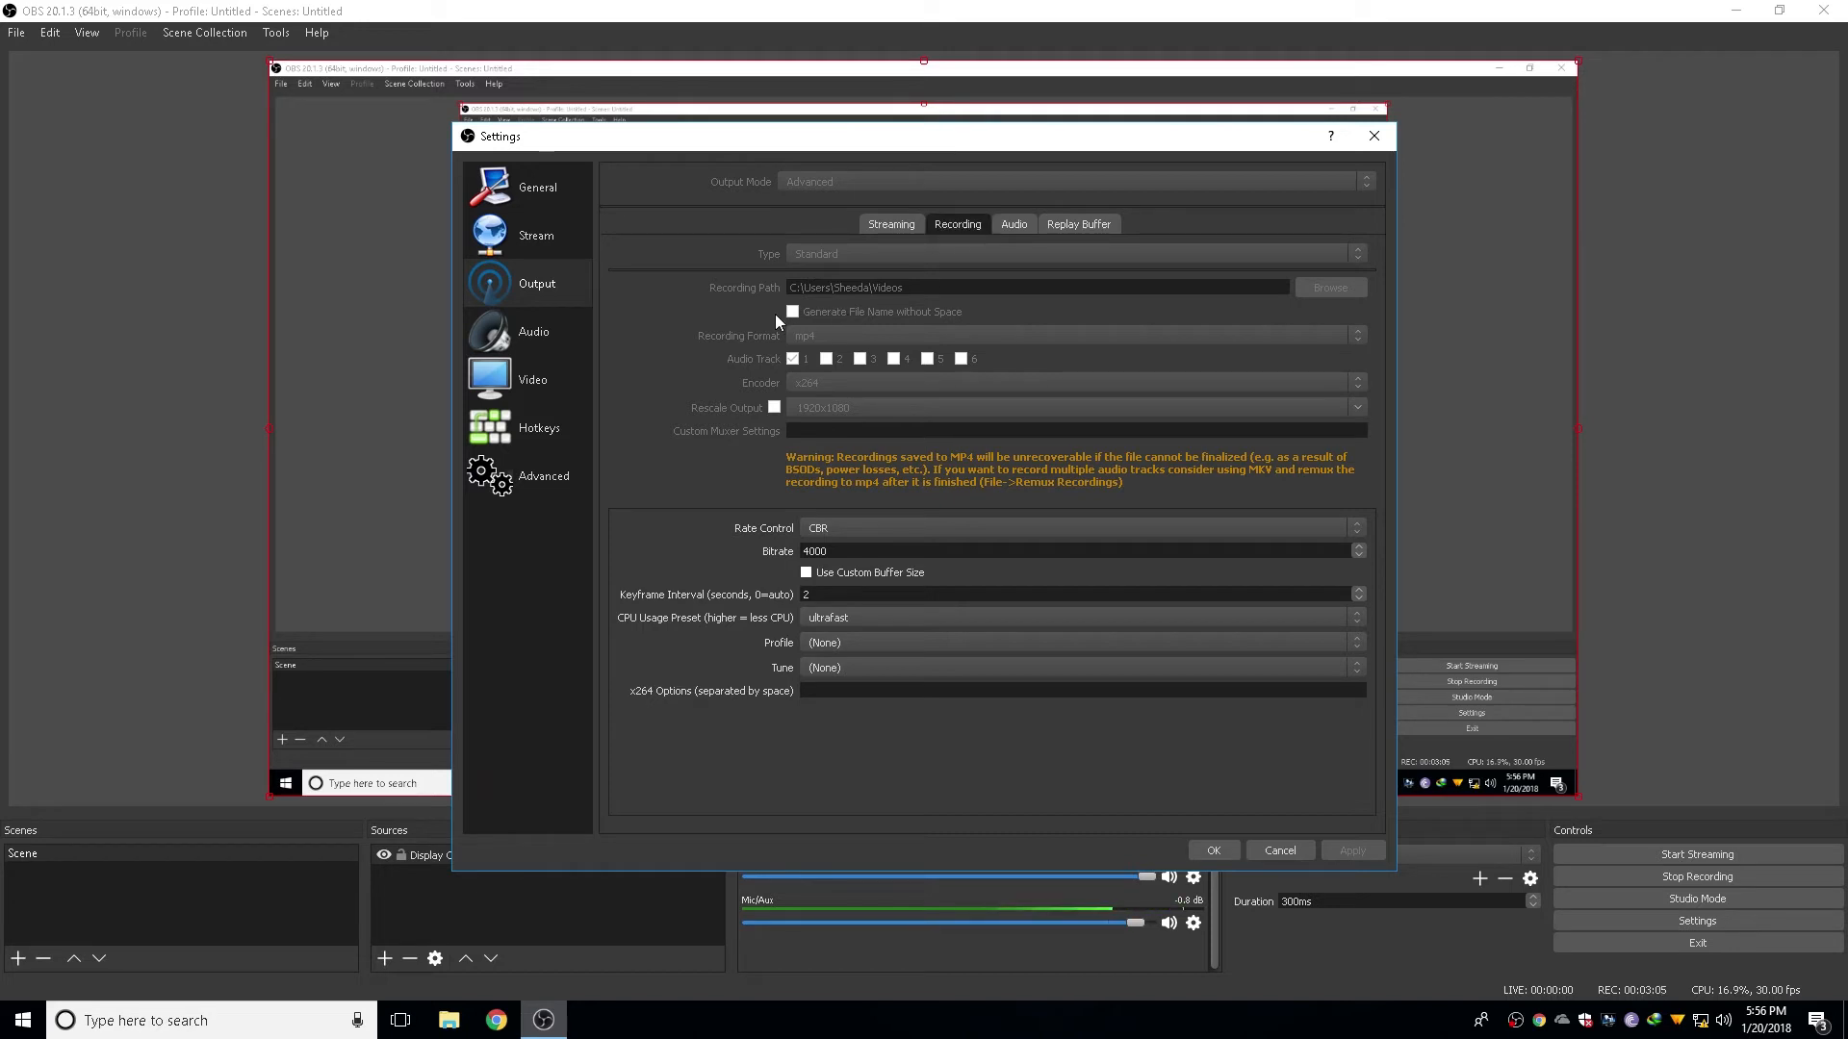
mouse_move(820, 342)
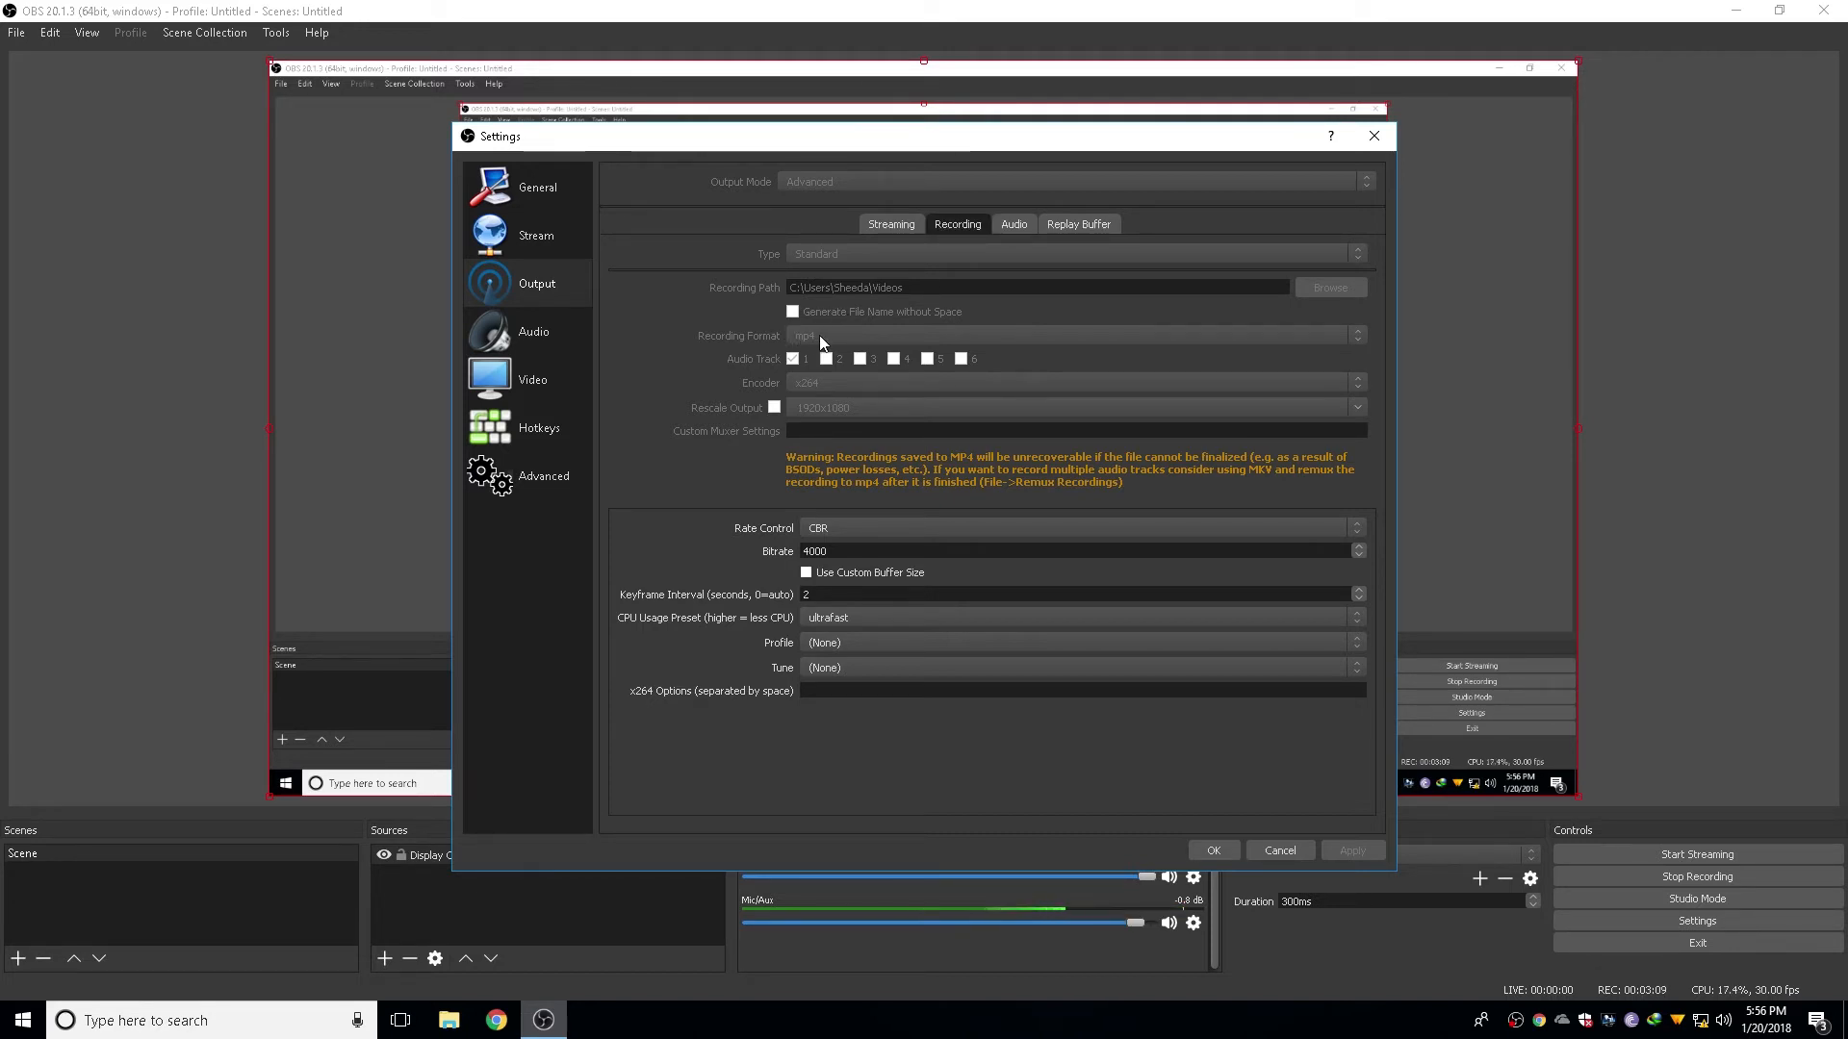
mouse_move(1055, 740)
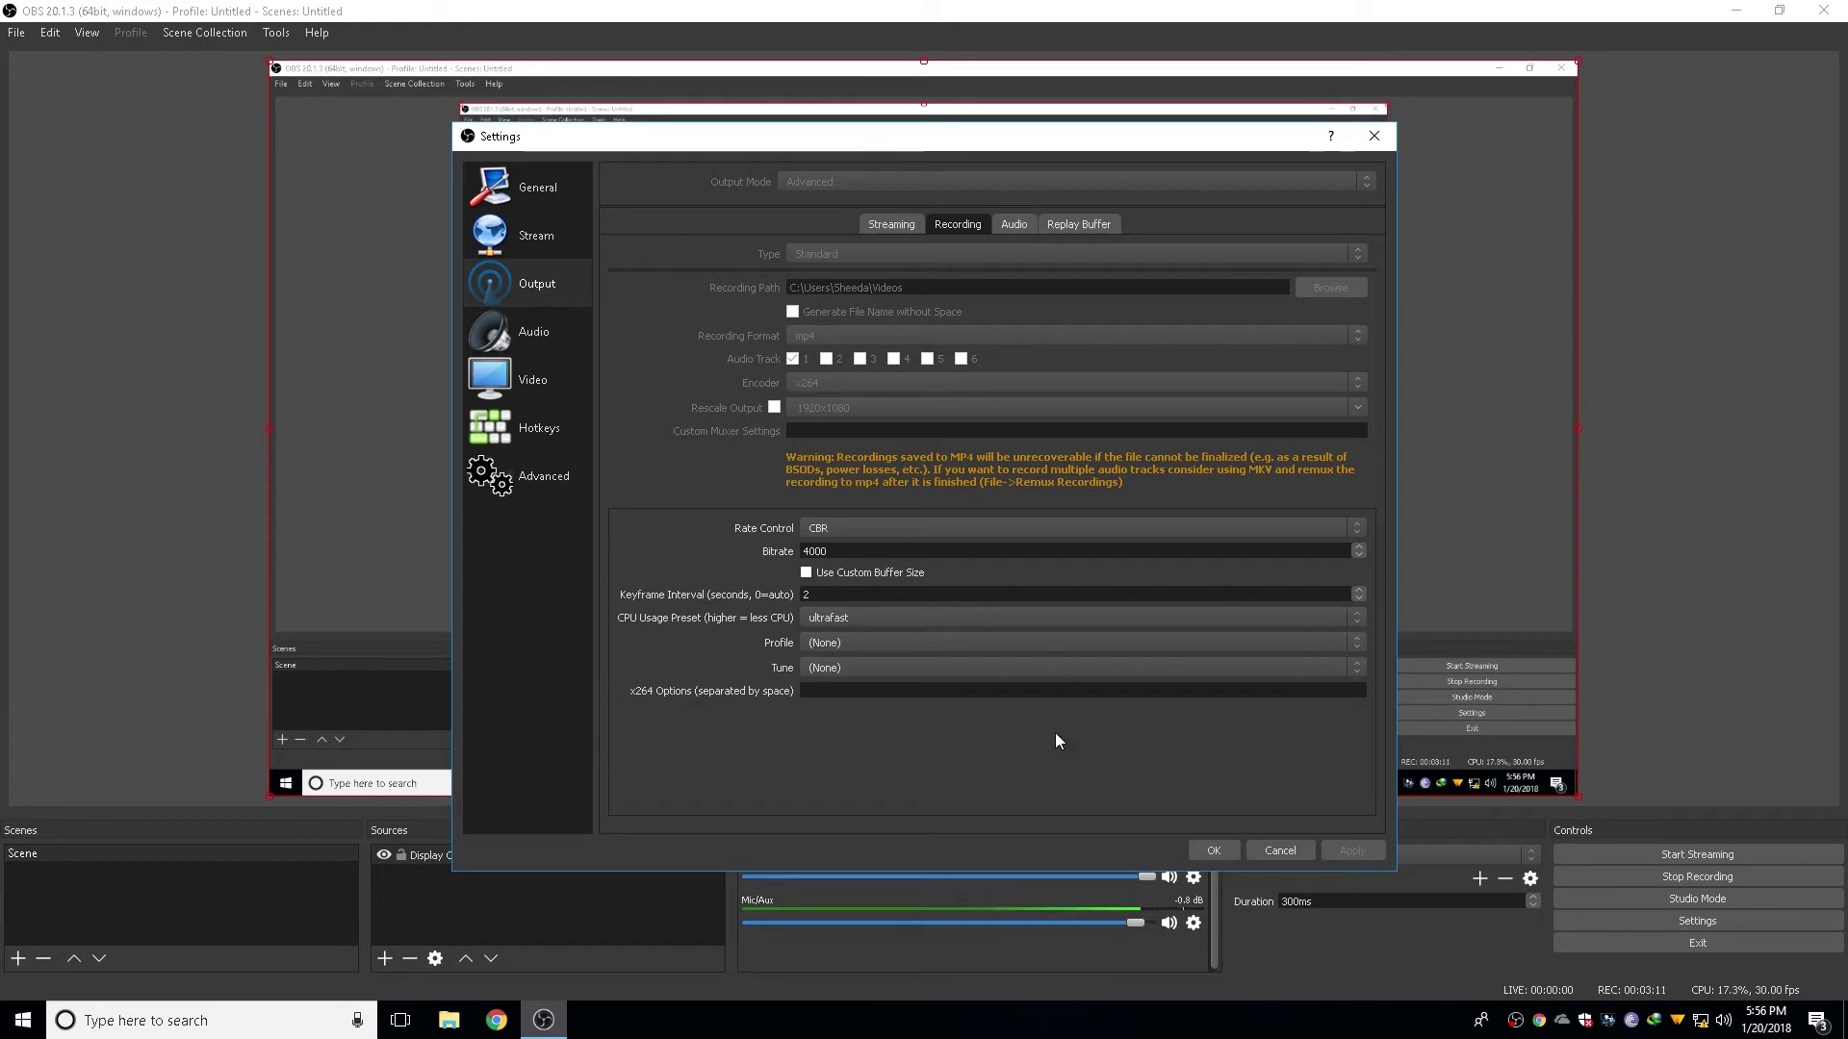
mouse_move(817, 347)
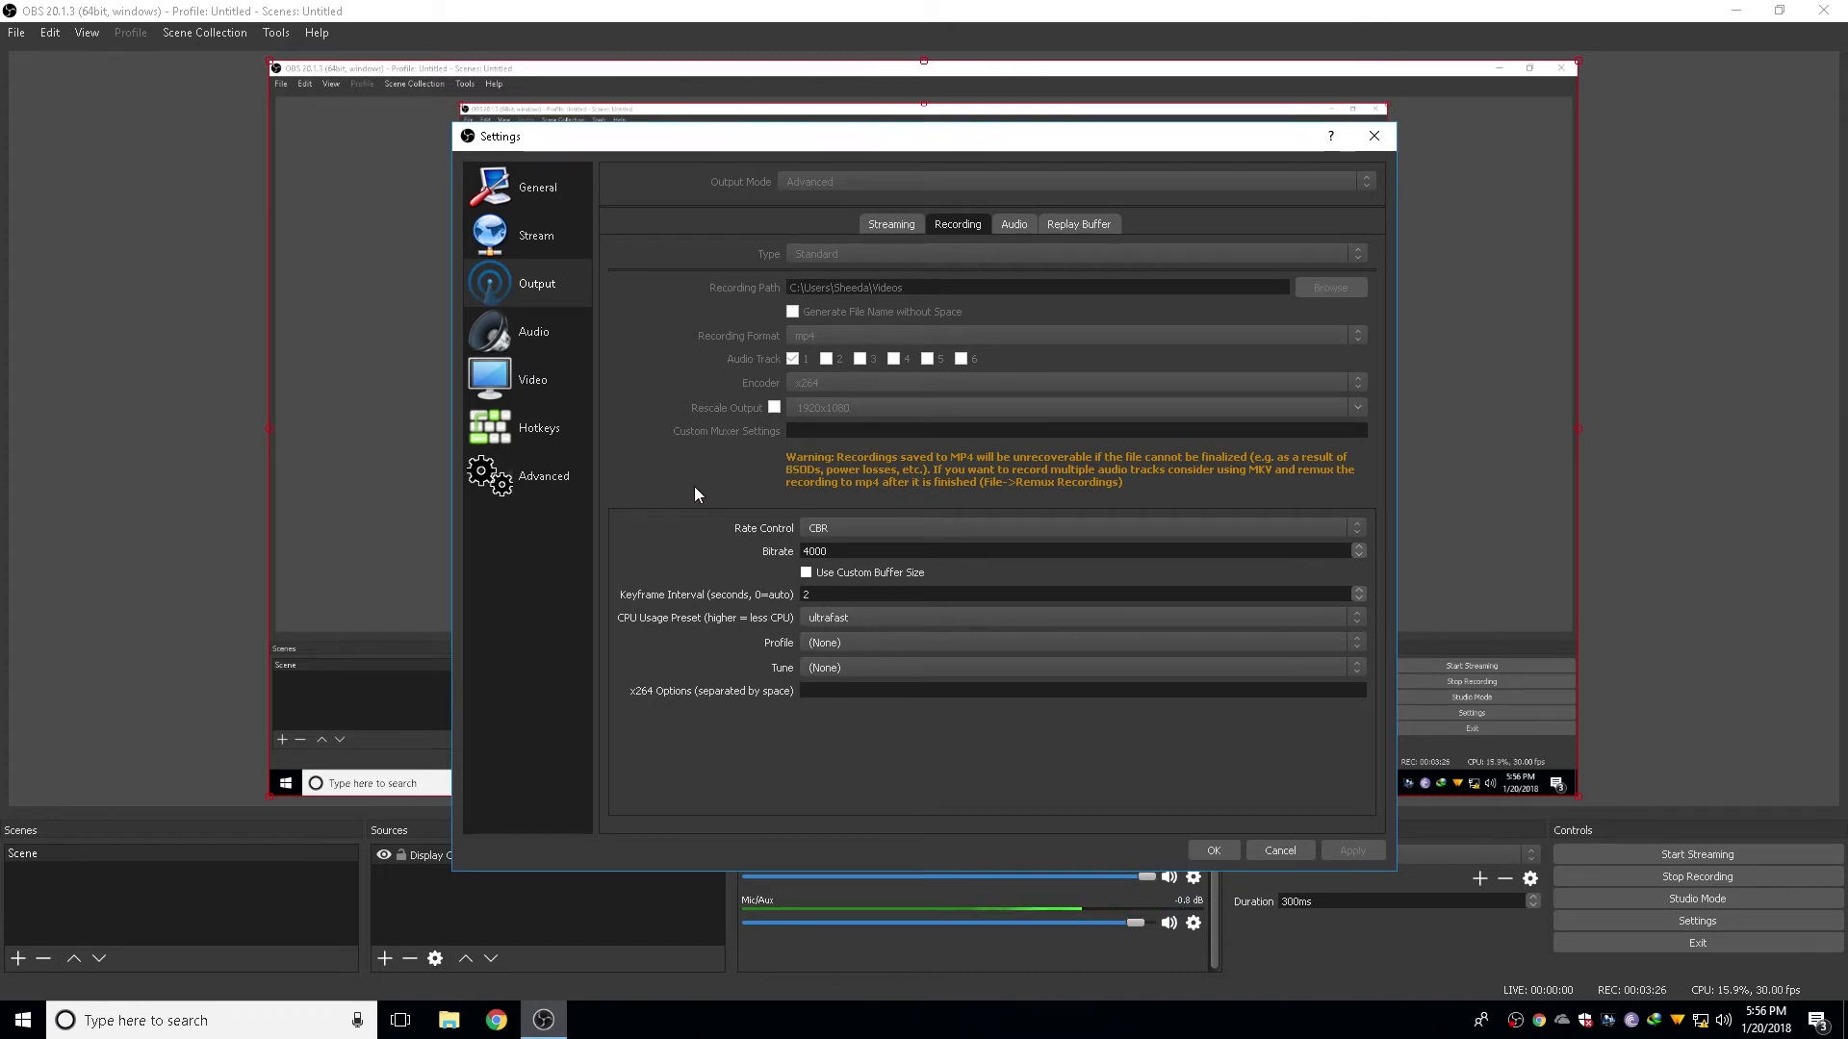
mouse_move(734, 532)
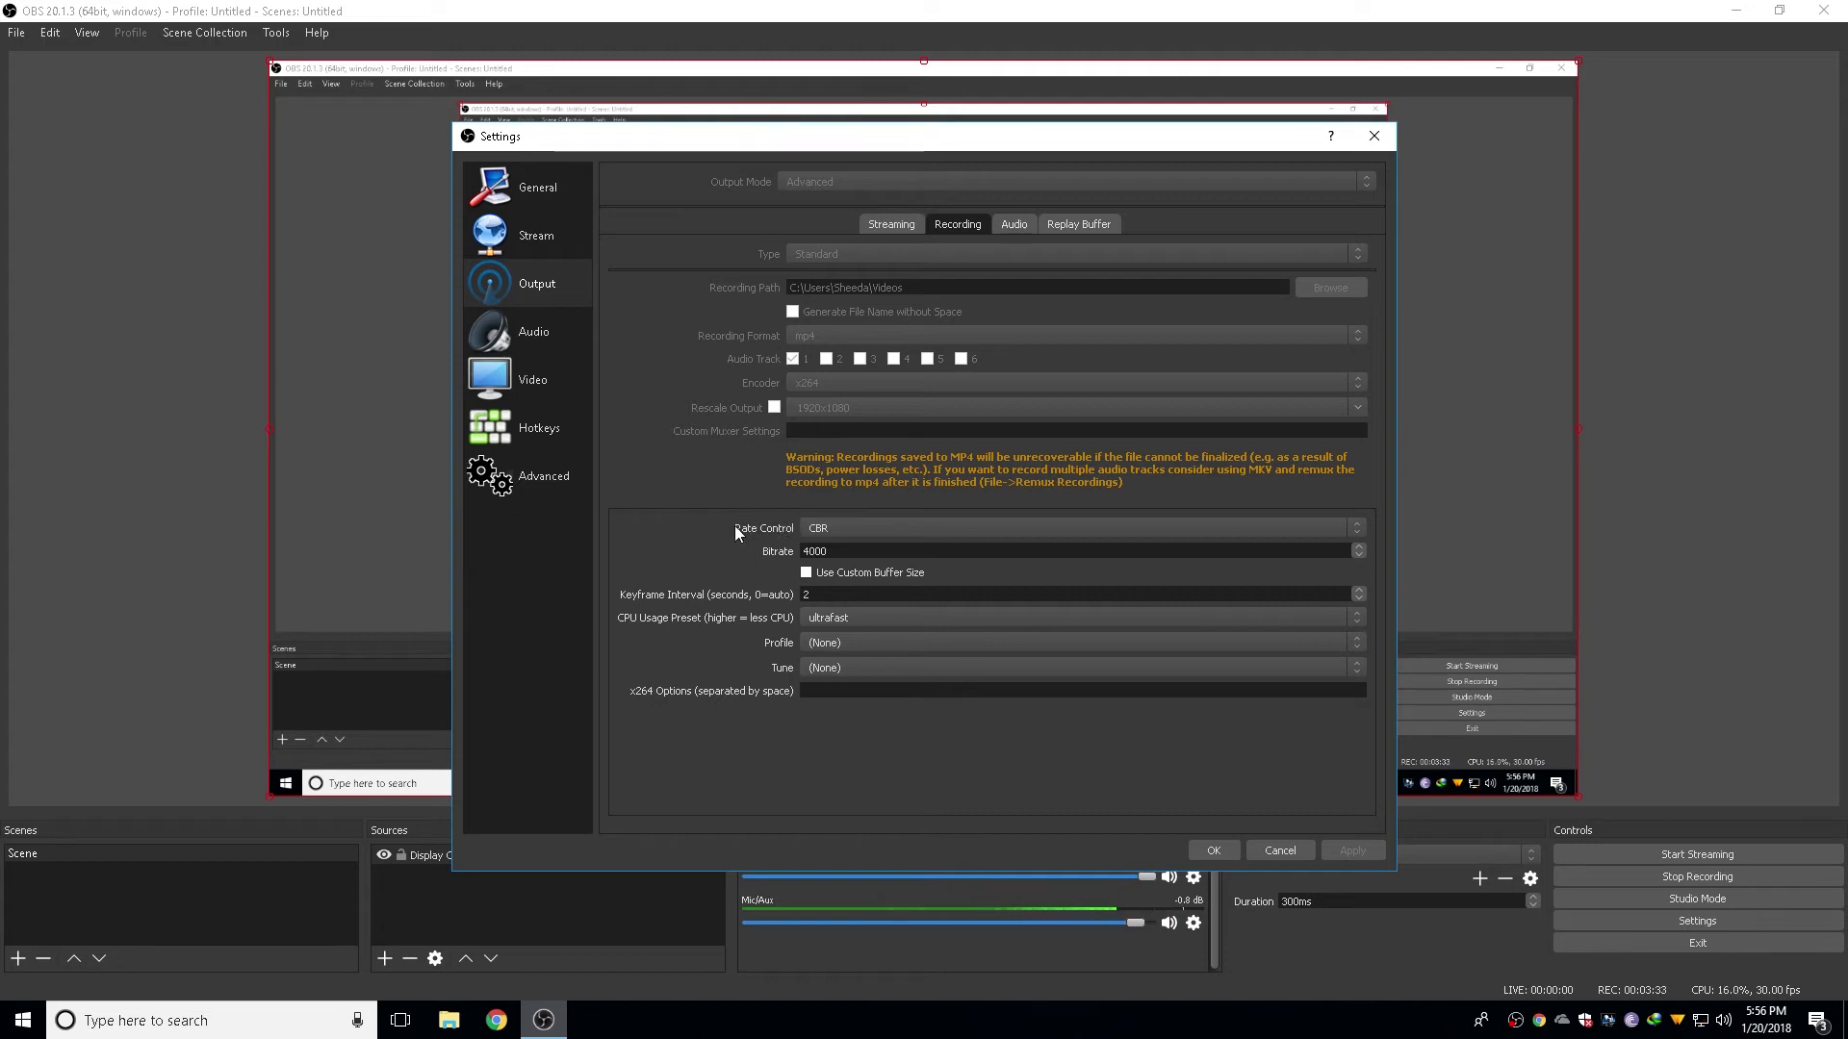
mouse_move(797, 534)
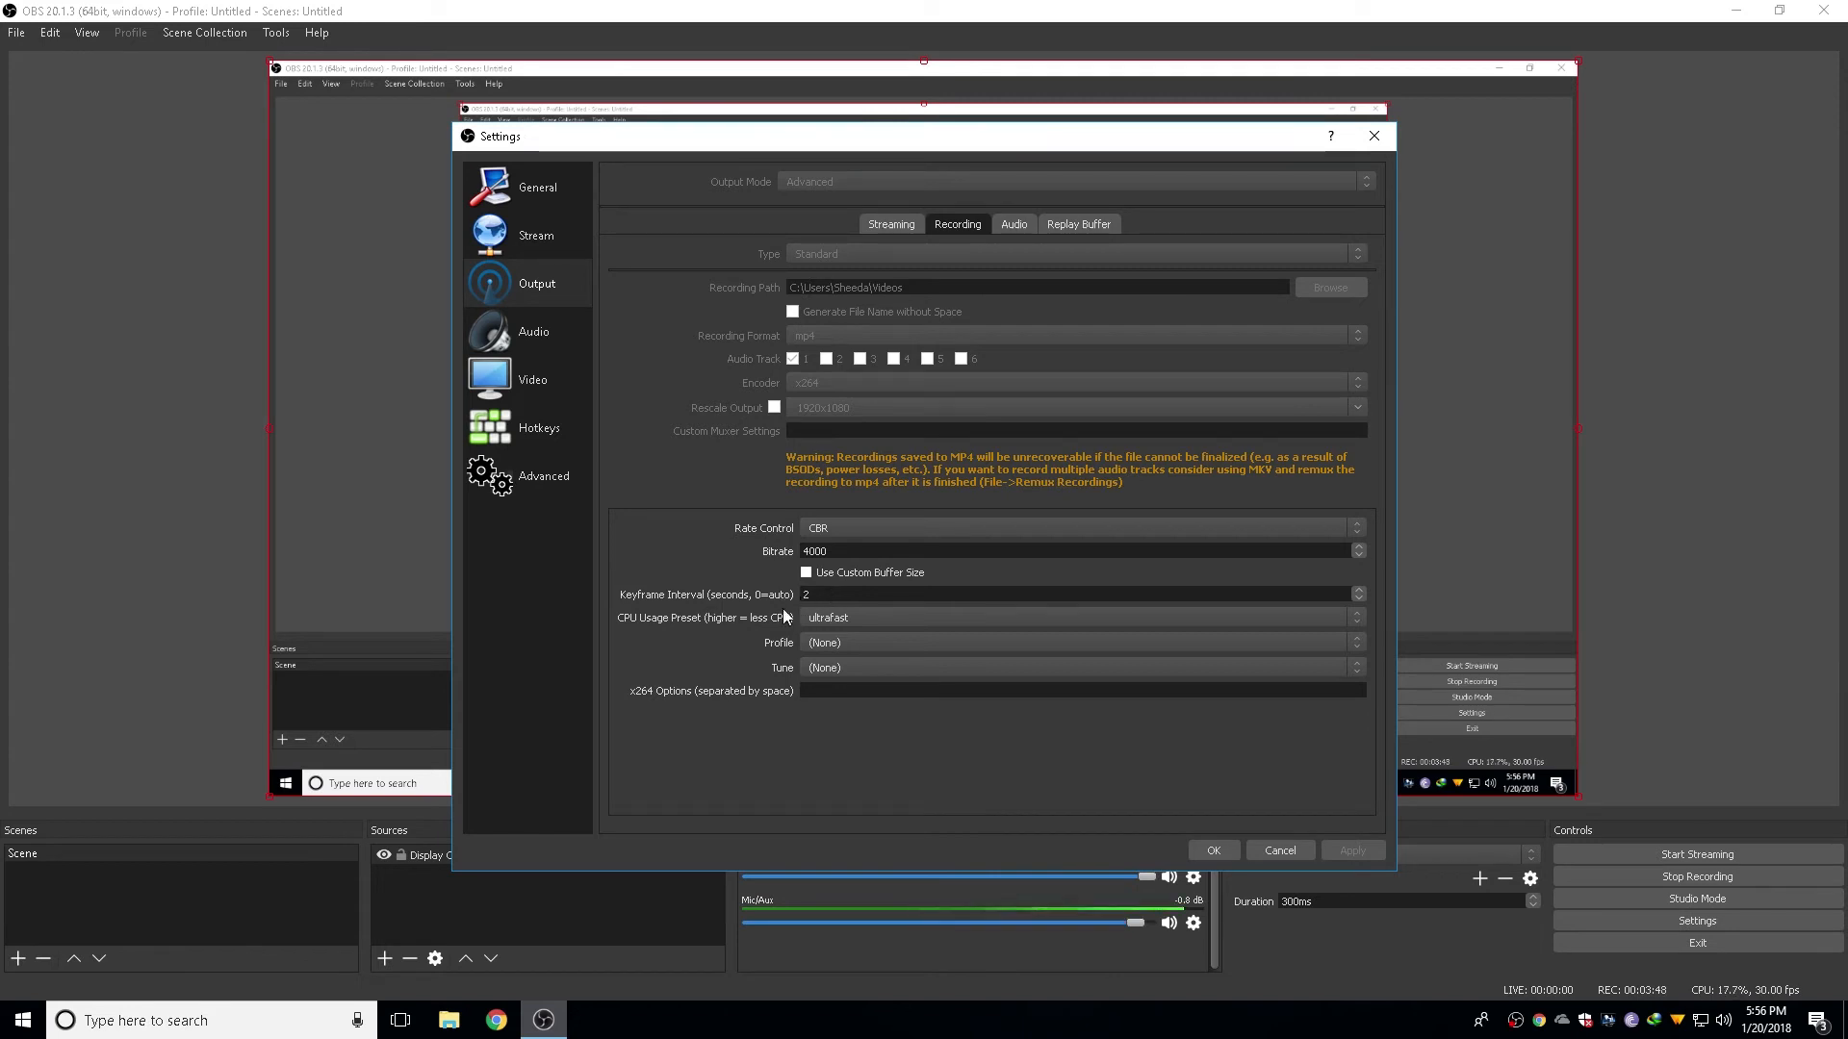
mouse_move(655, 635)
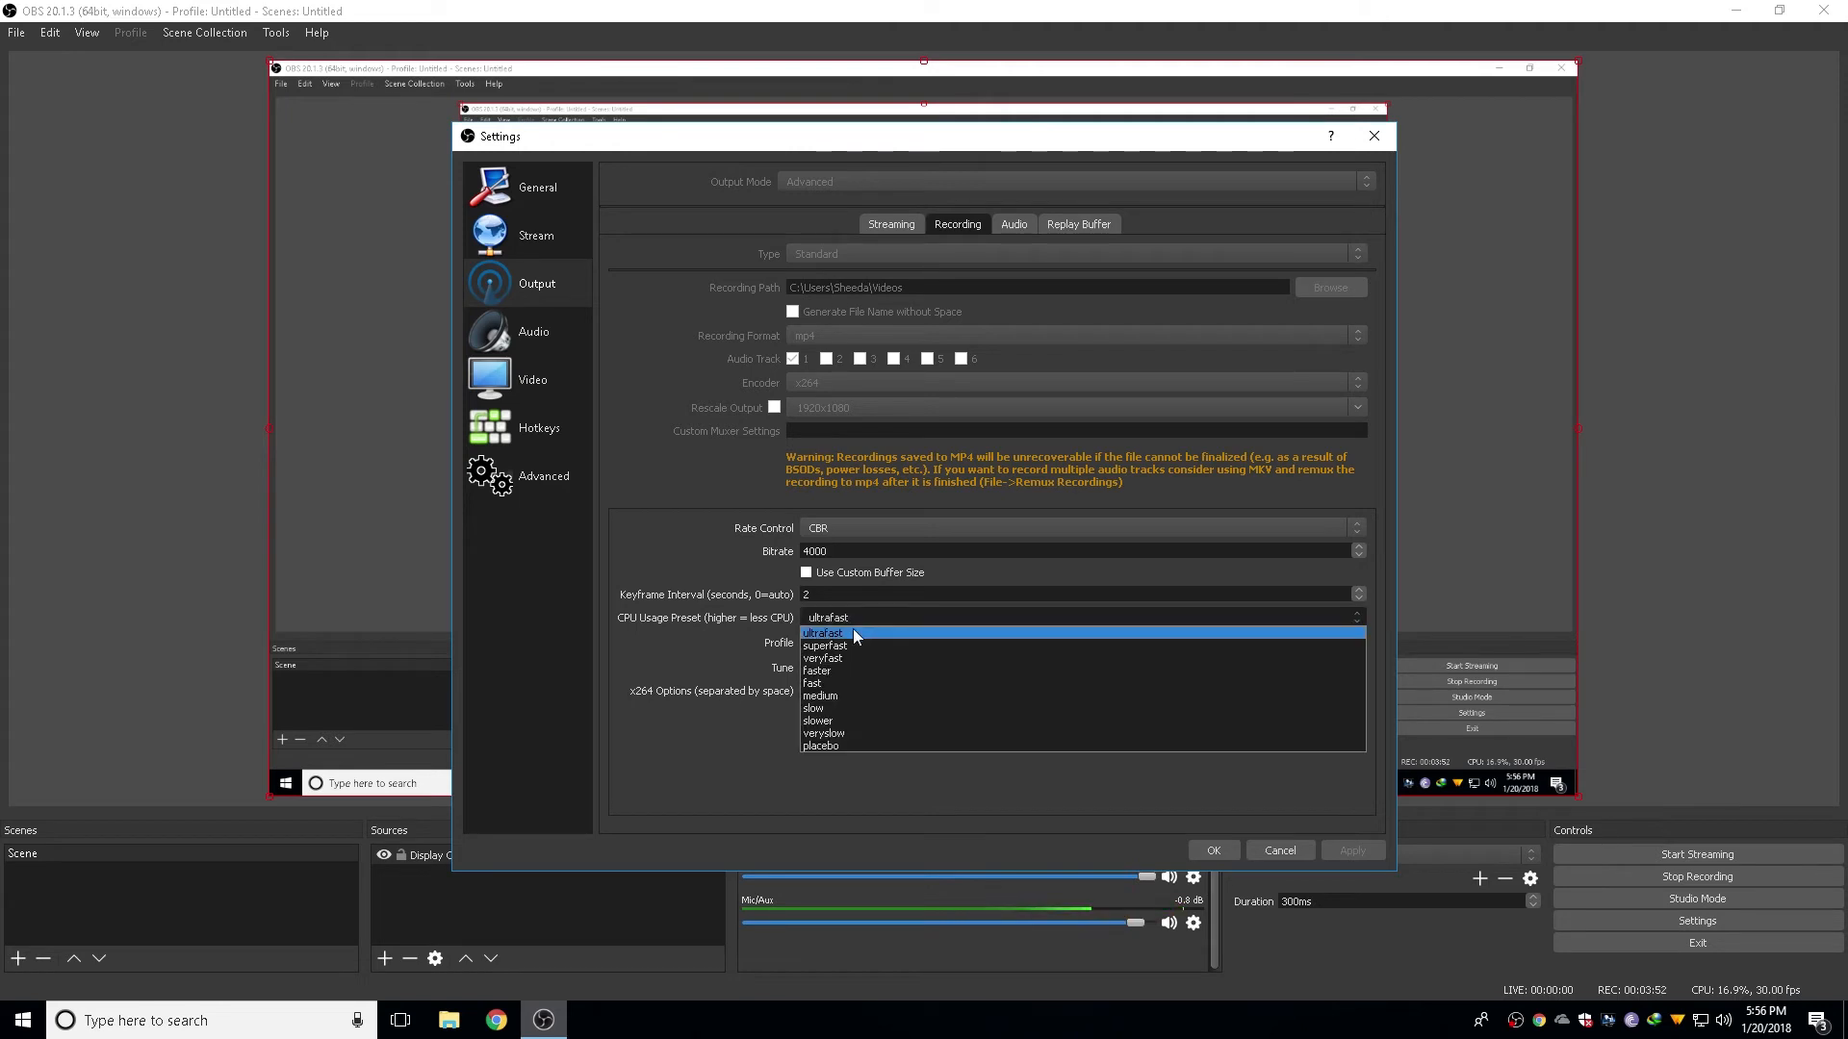
left_click(824, 645)
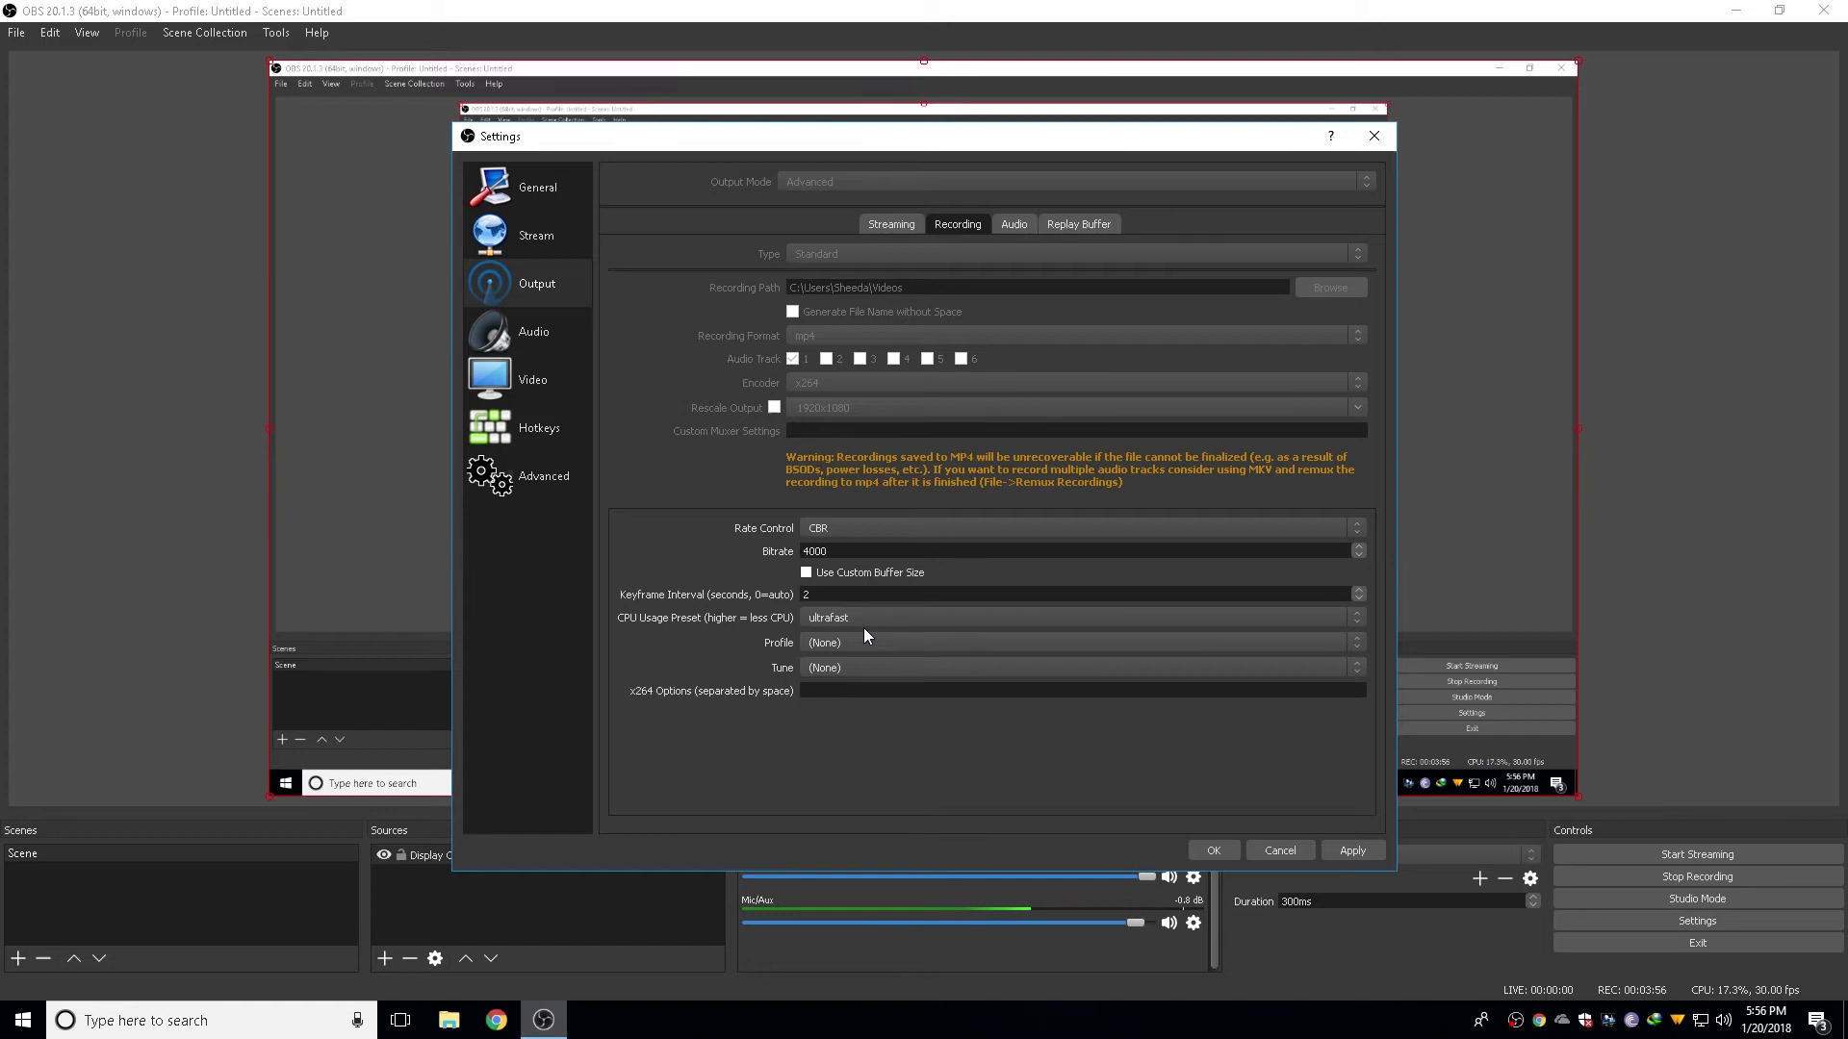
mouse_move(532, 379)
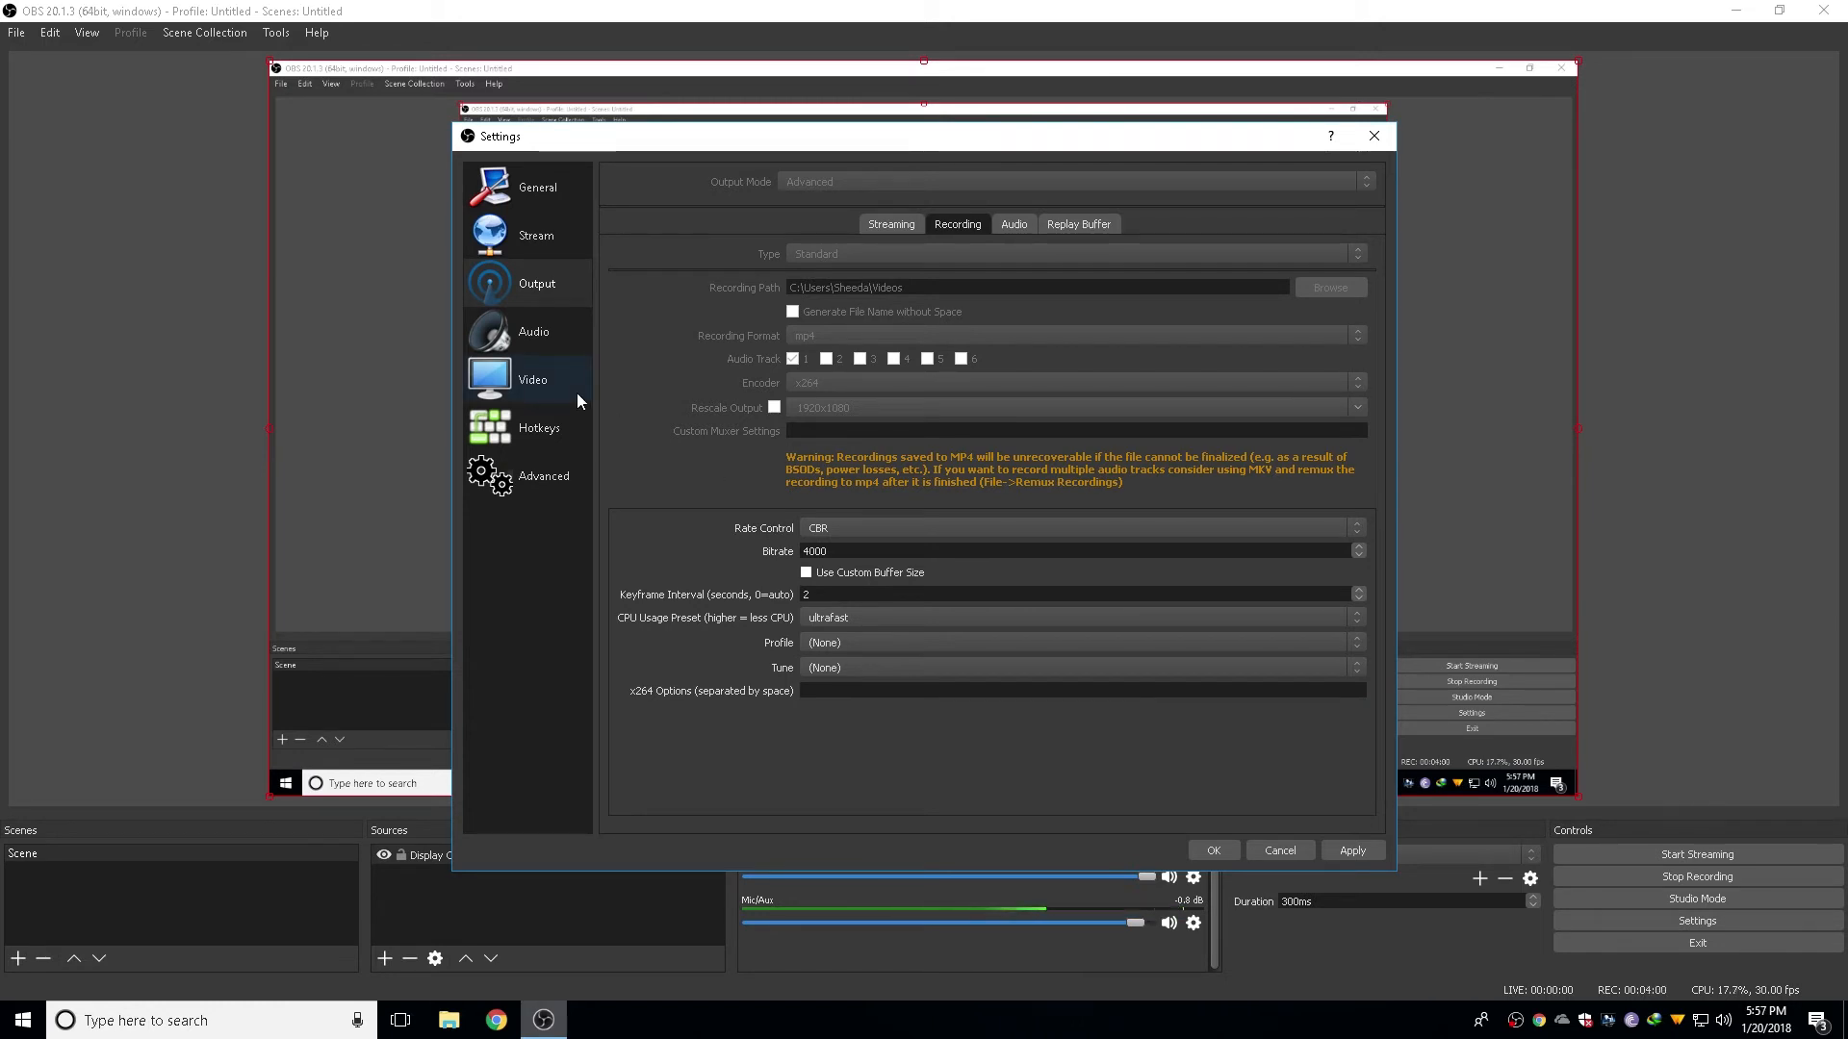
Set video to 1920x1080 base and output, bicubic downscale, 30 FPS, then return to the desktop
left_click(532, 379)
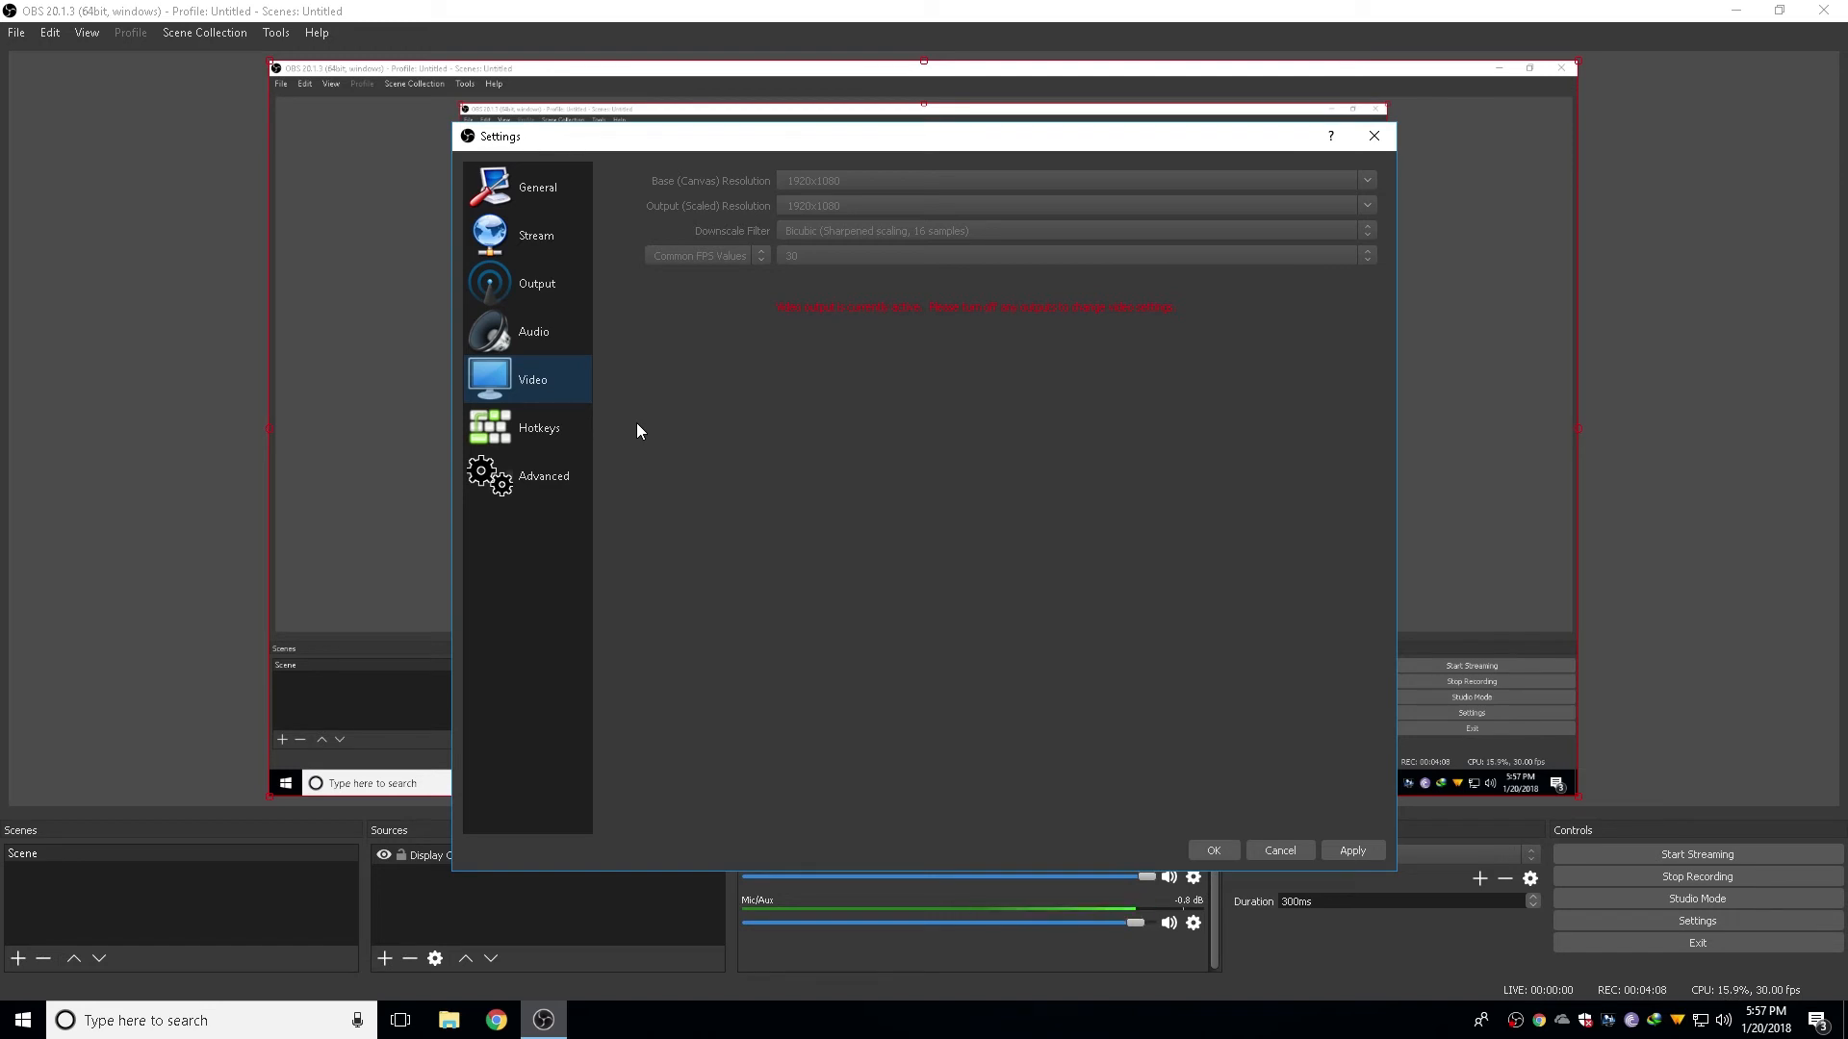
mouse_move(739, 259)
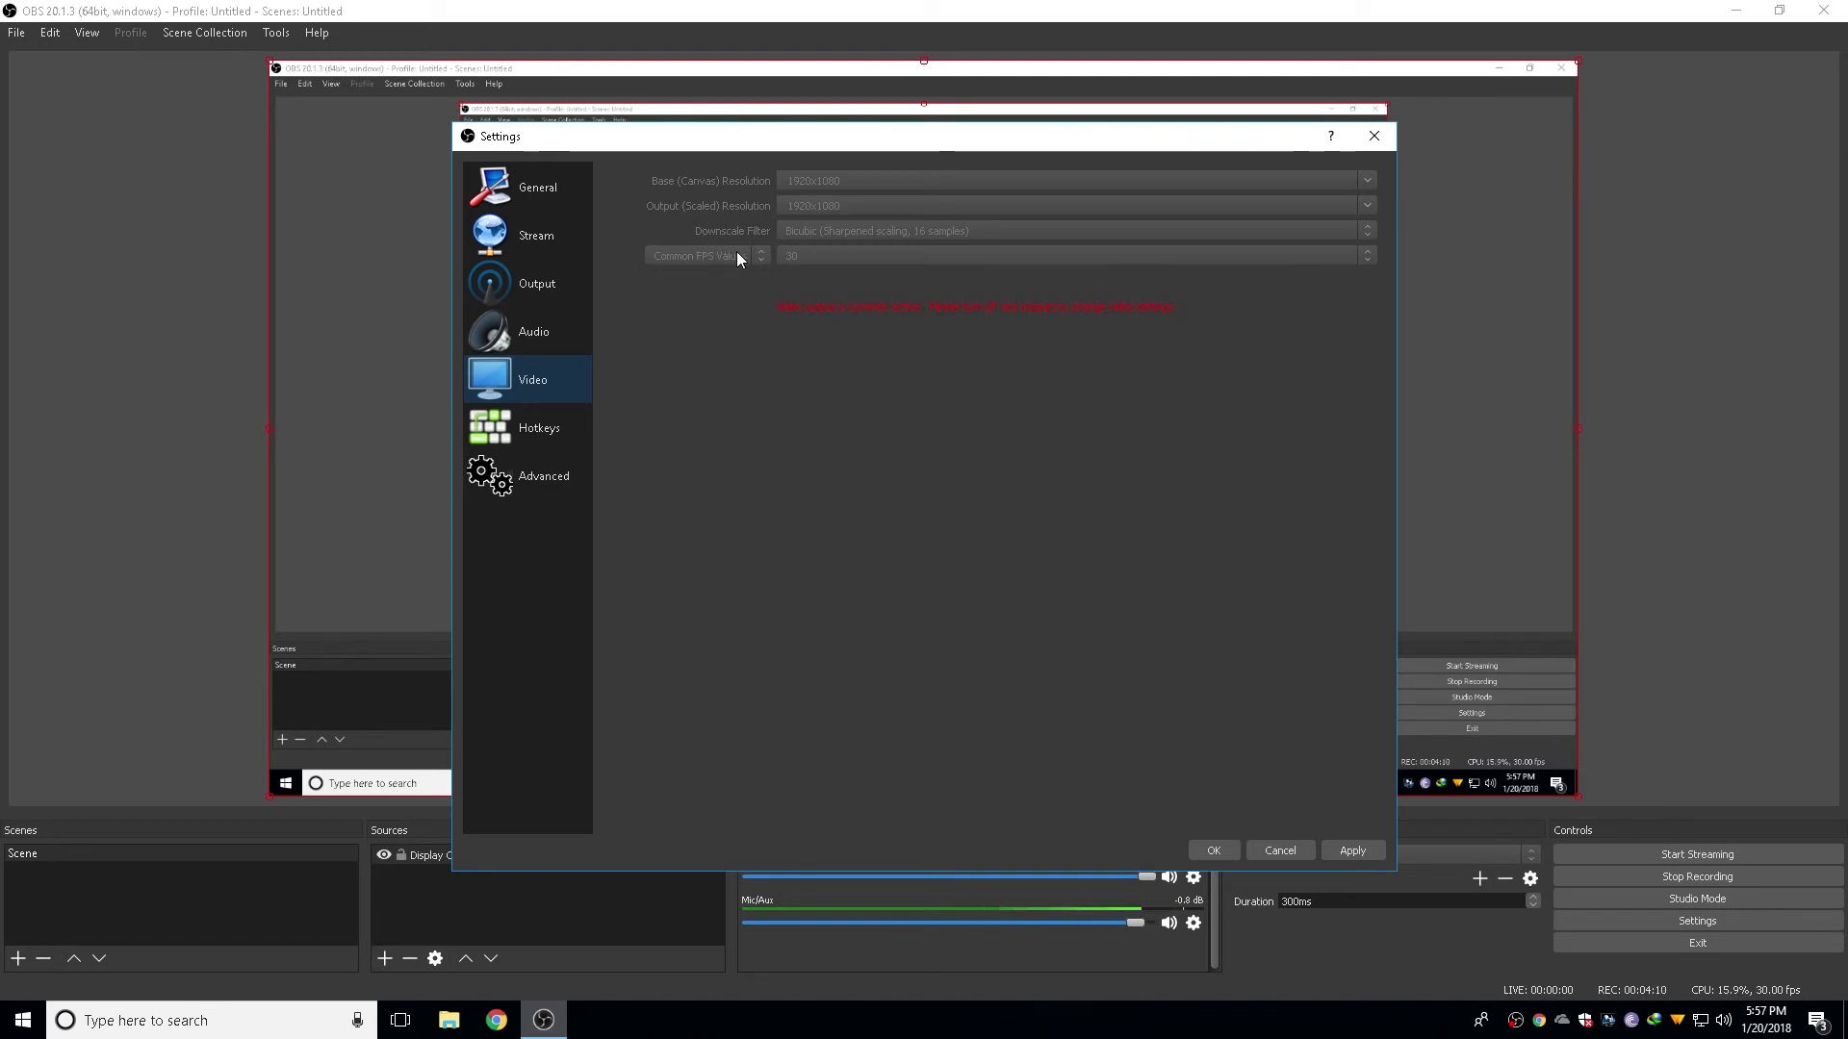
mouse_move(772, 282)
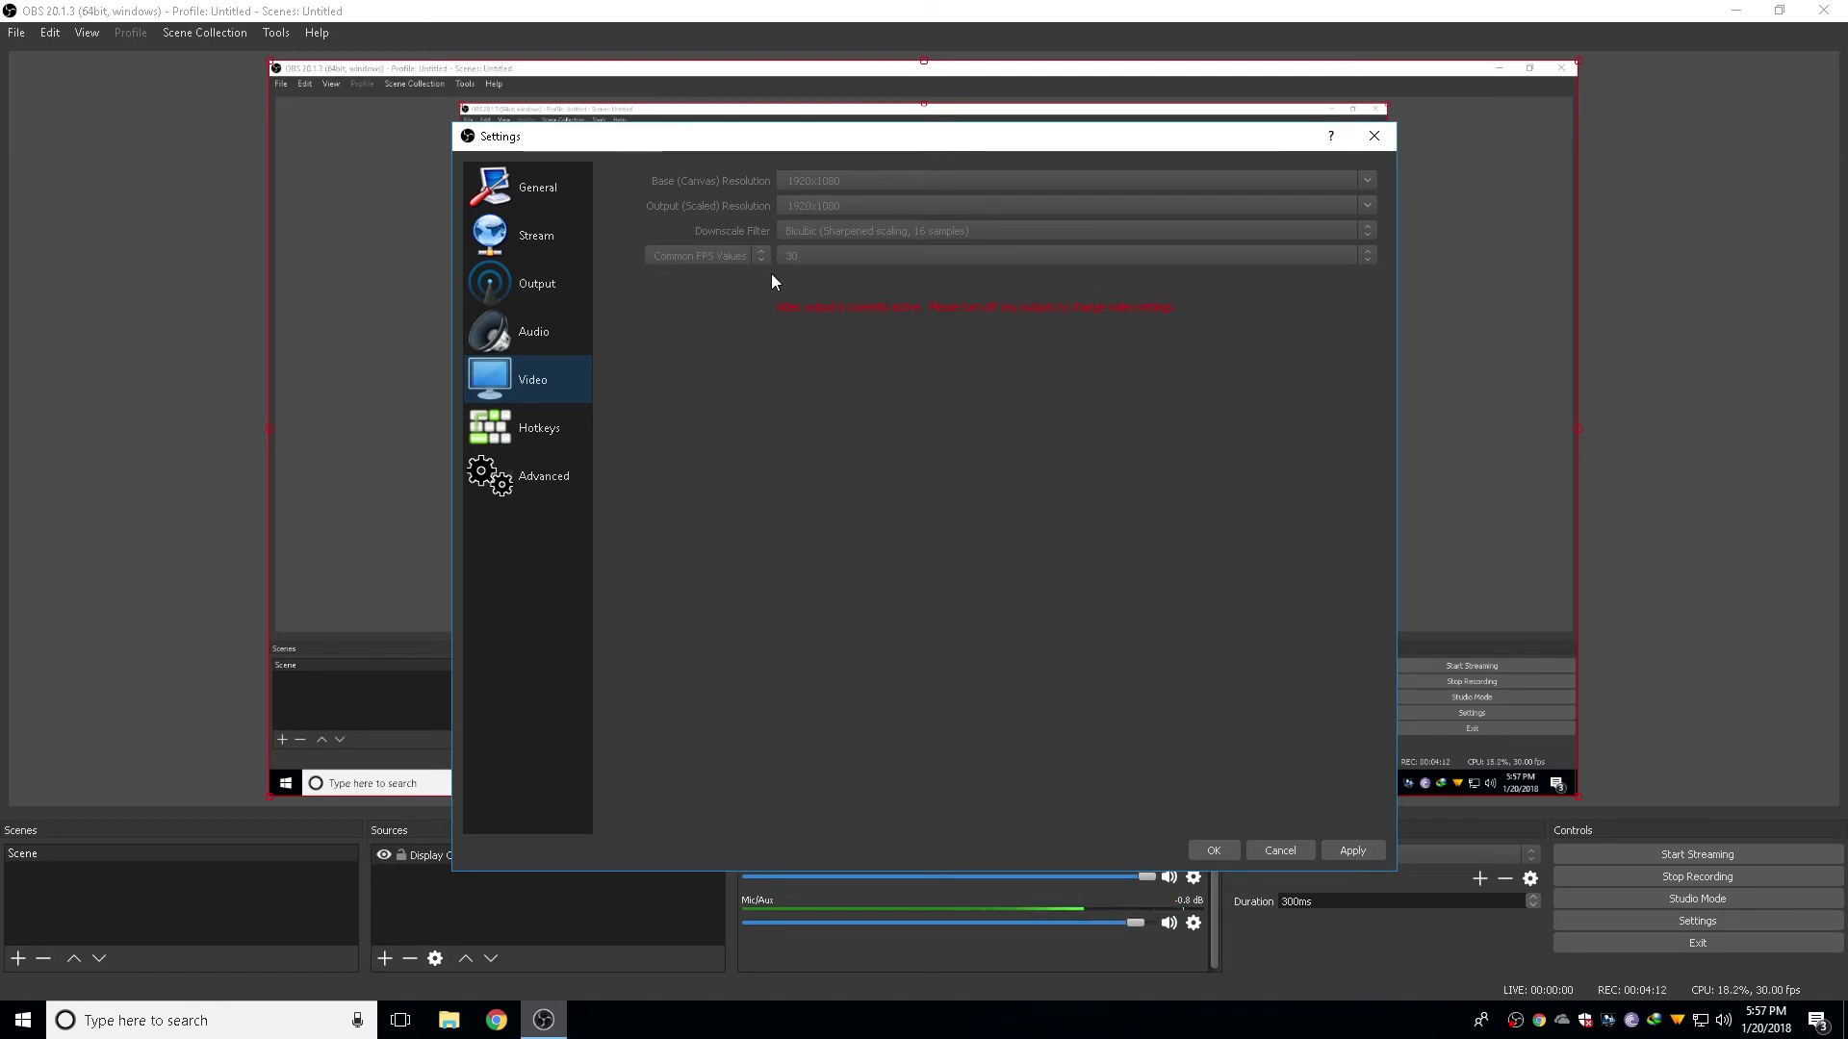
mouse_move(815, 244)
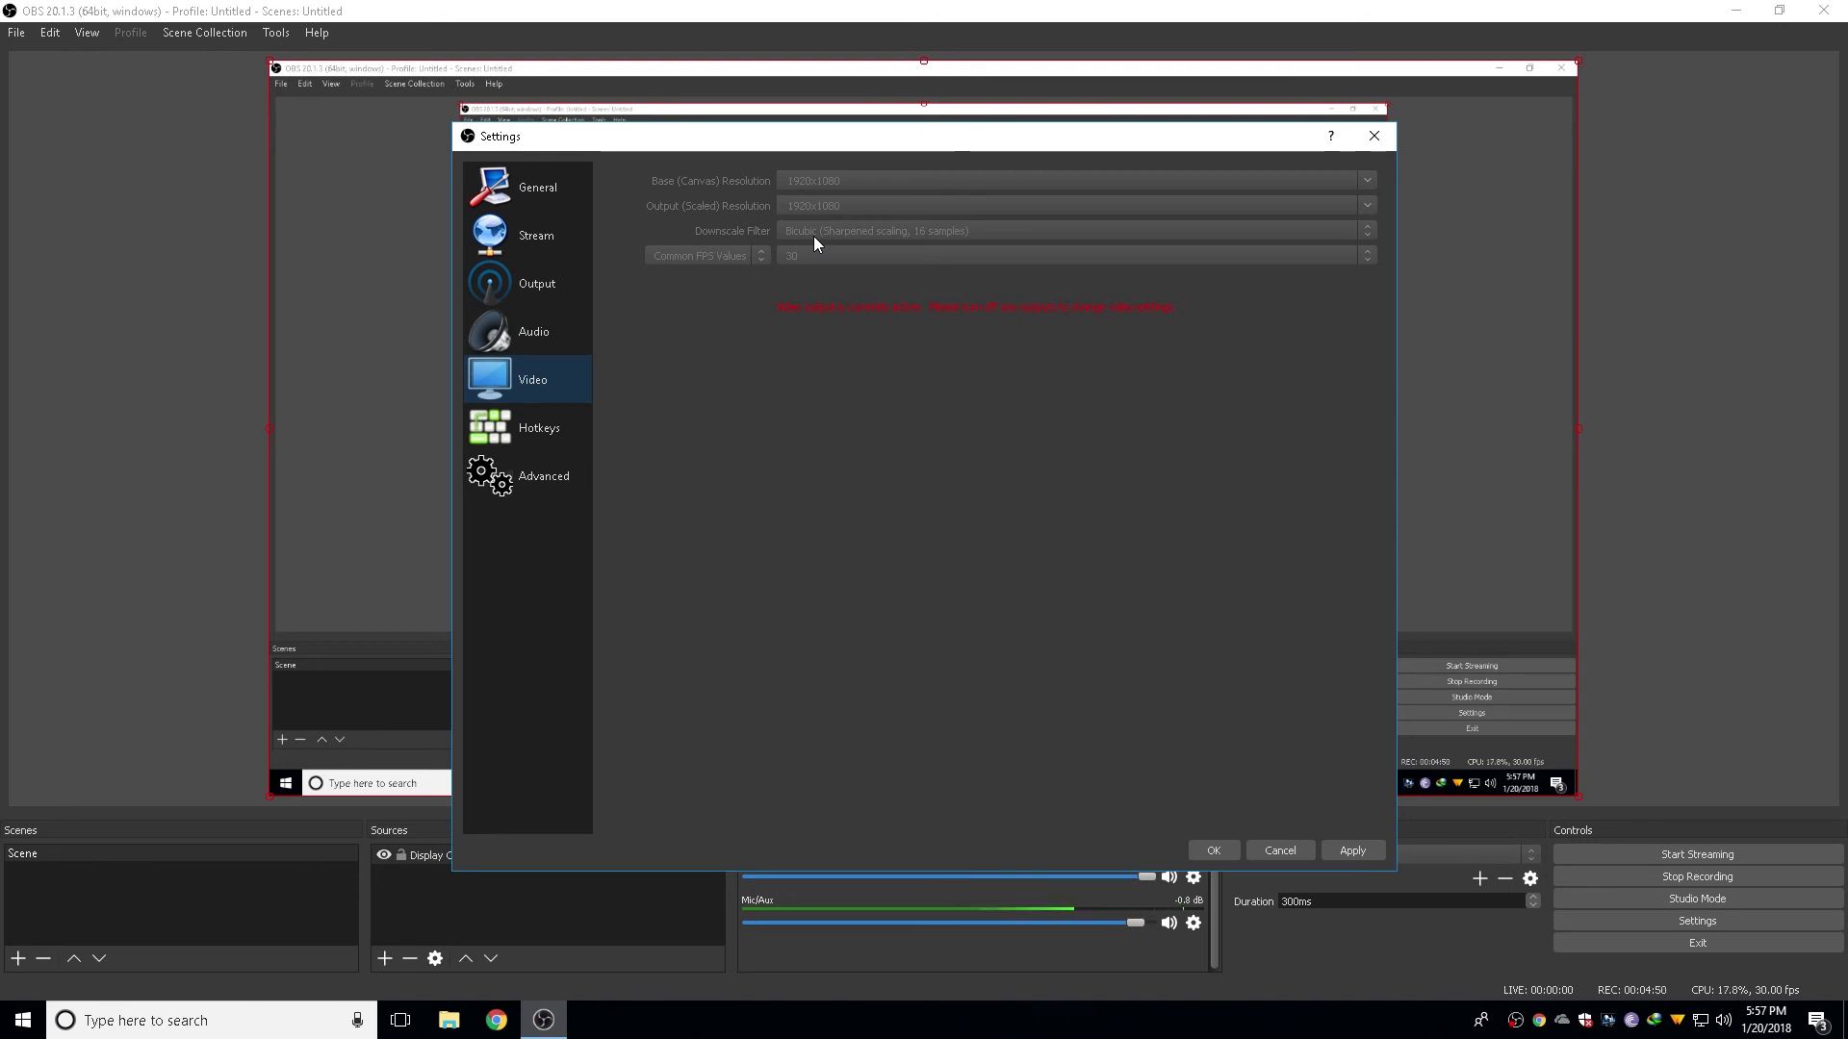
mouse_move(832, 261)
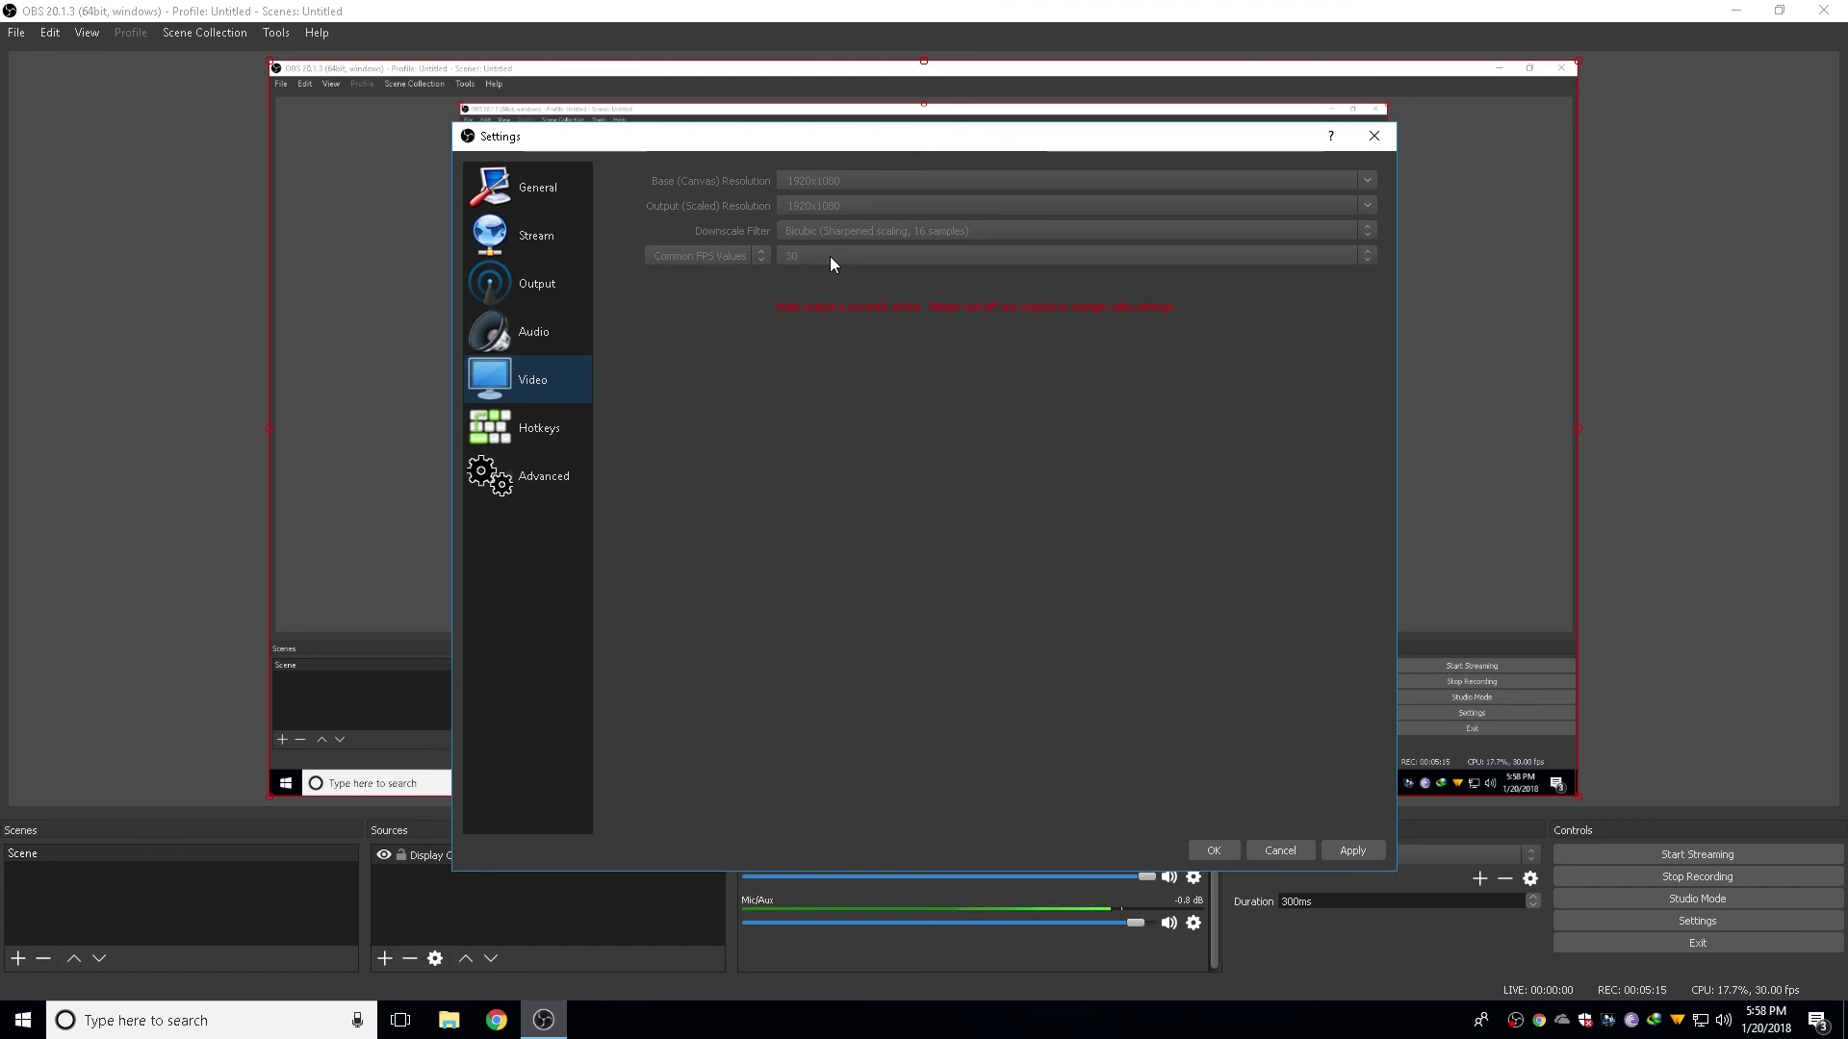
left_click(536, 186)
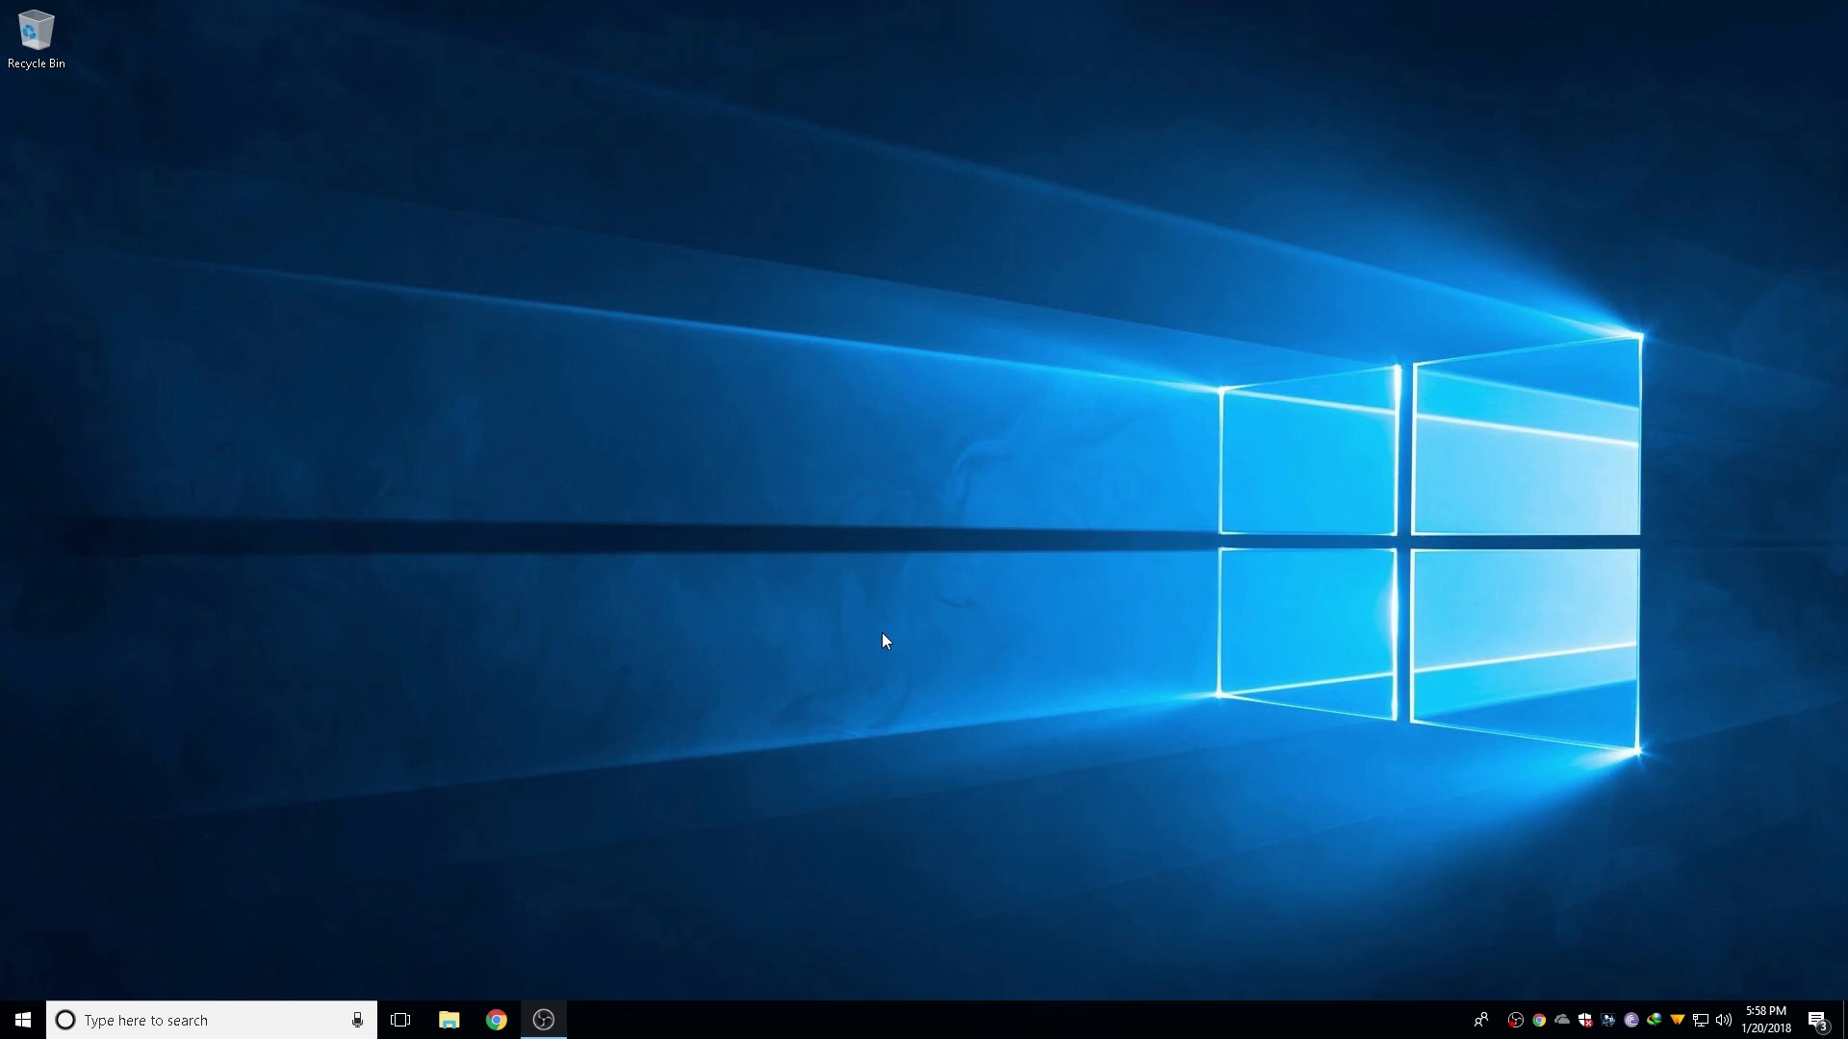
mouse_move(876, 636)
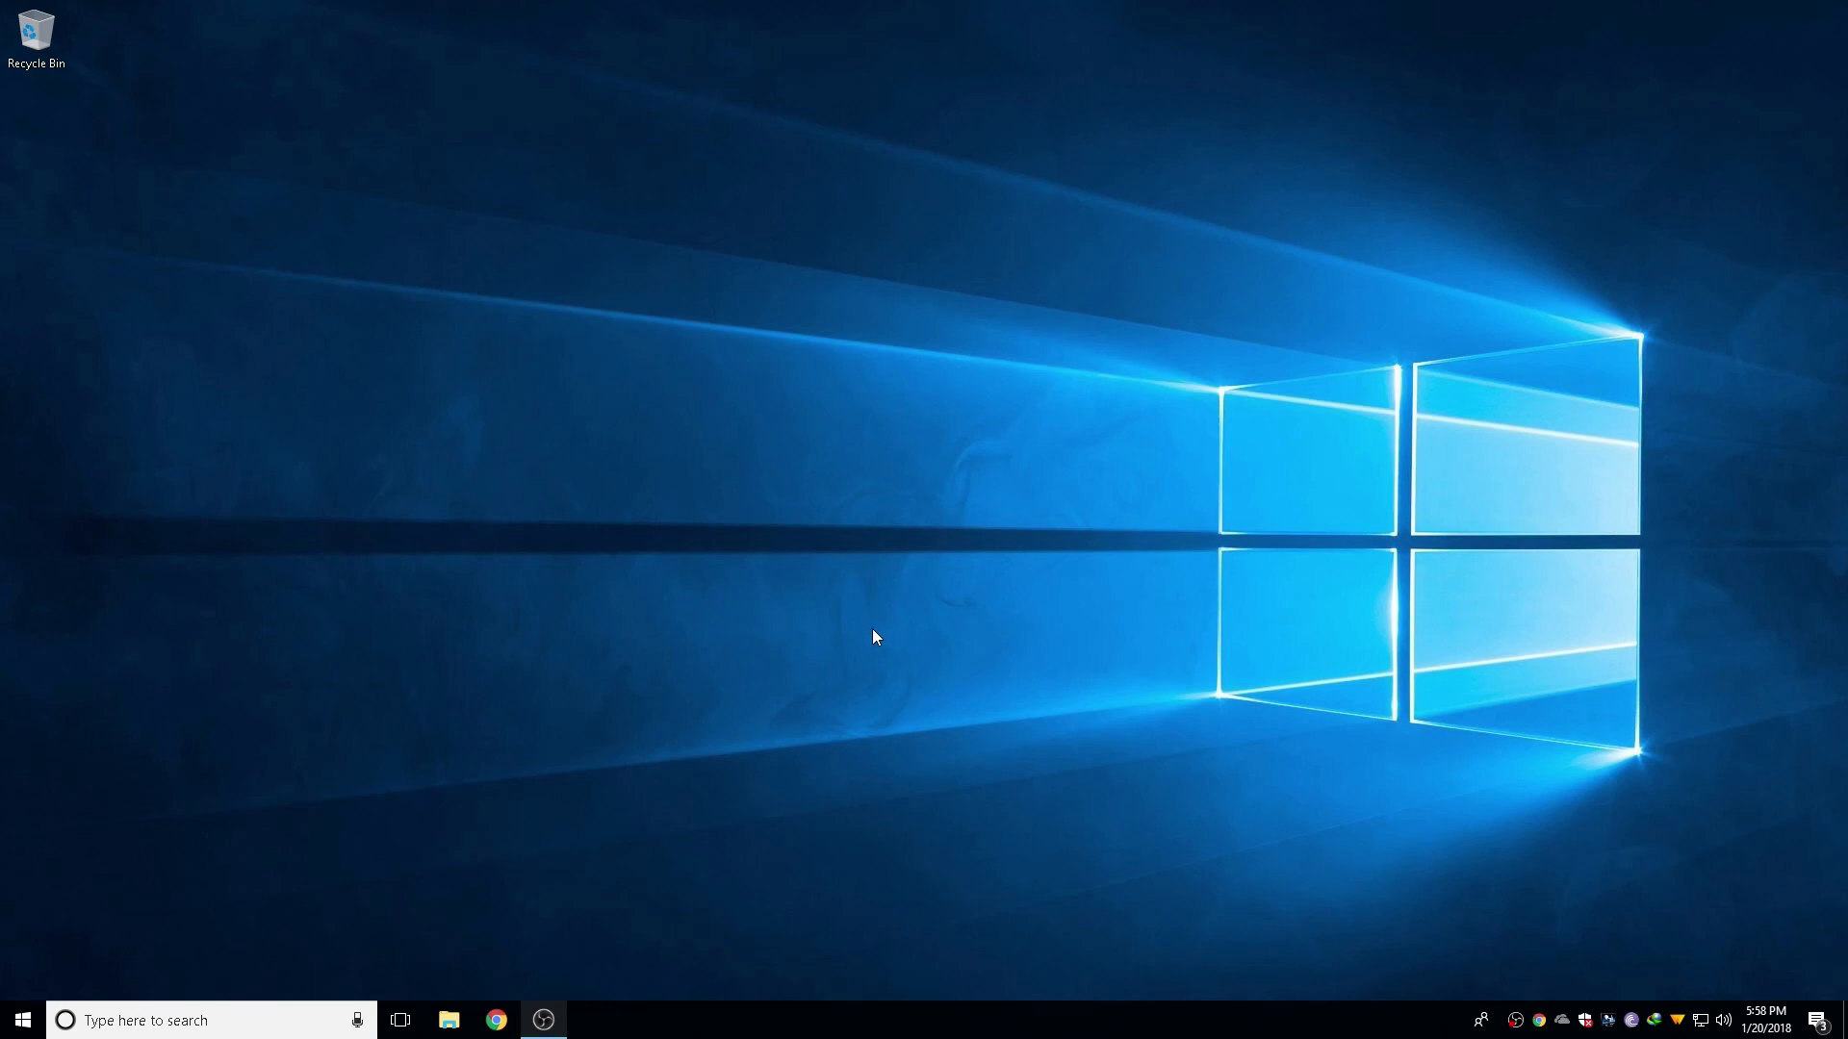